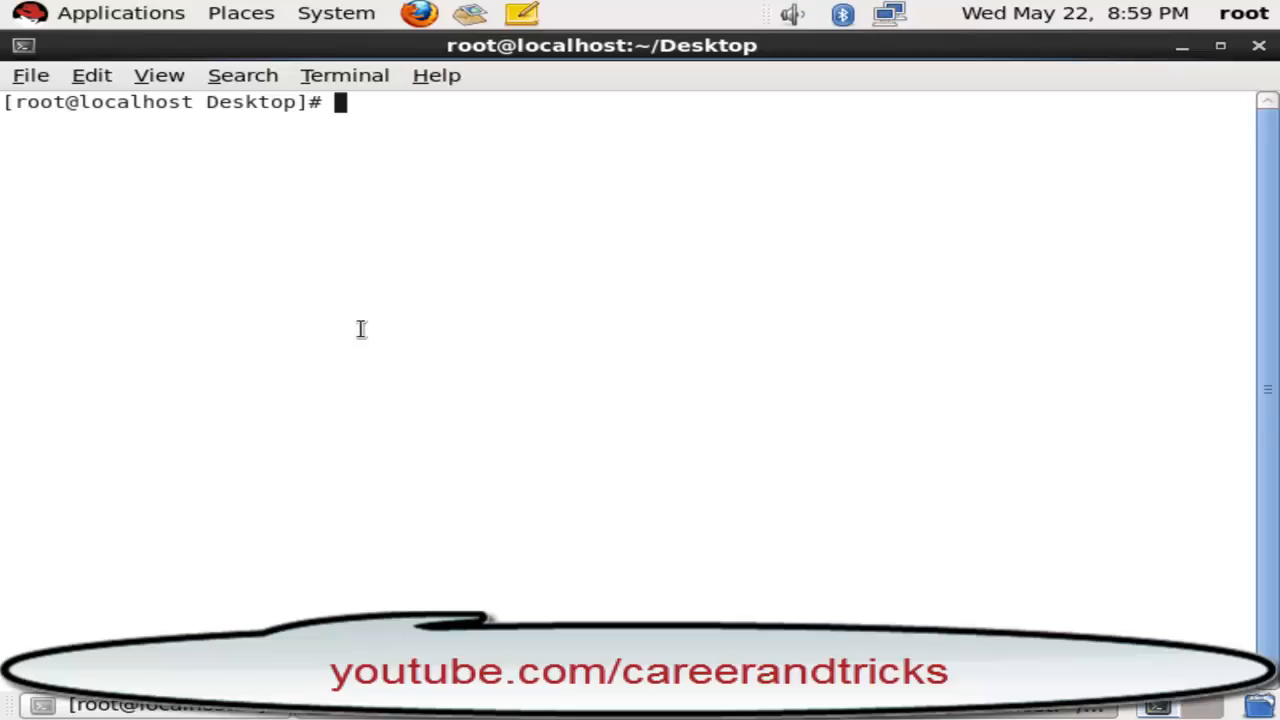
- Create file1 containing the line 'hello how are you' using cat >file1
{"action": "type", "text": "c"}
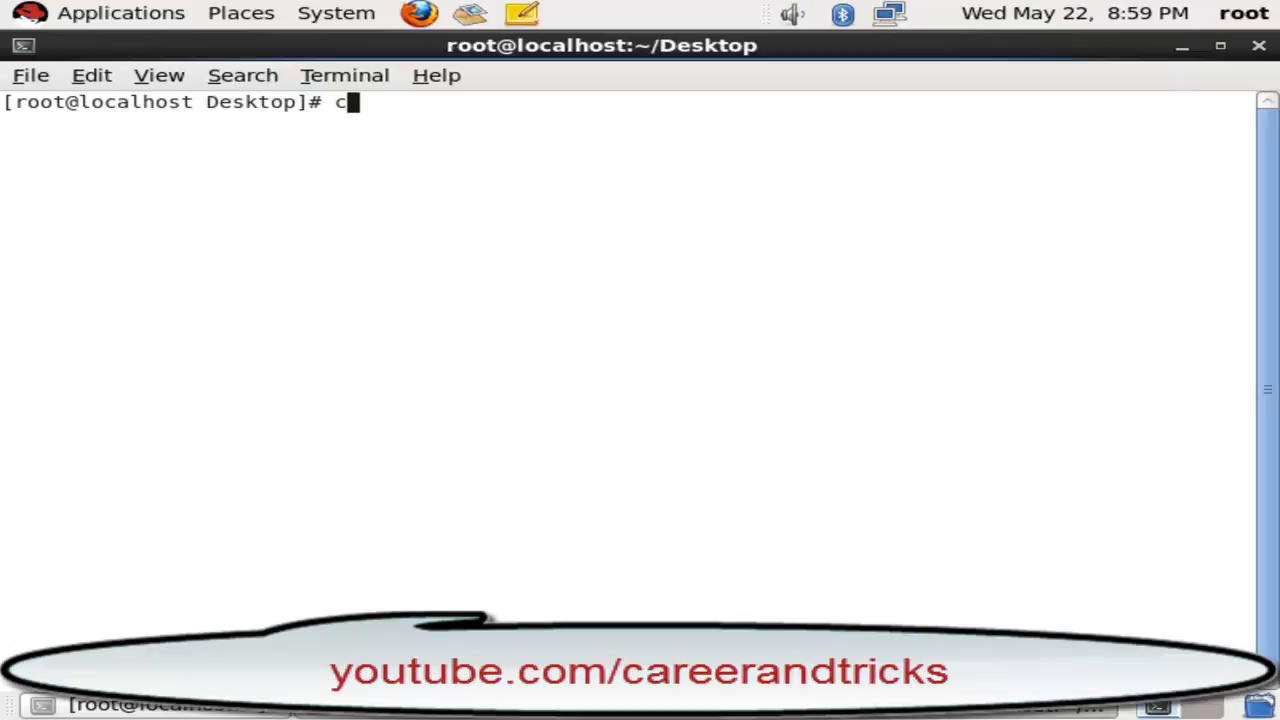
{"action": "type", "text": "at >"}
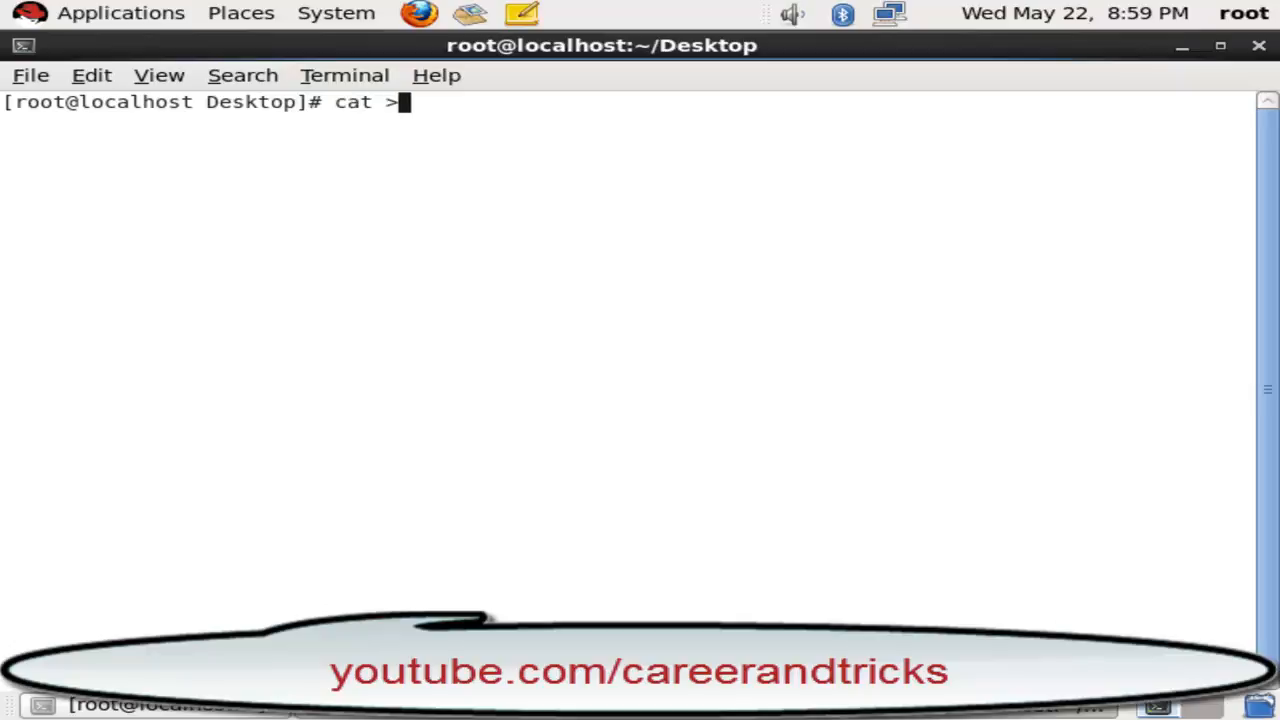
{"action": "type", "text": "fie\\"}
{"action": "type", "text": "h"}
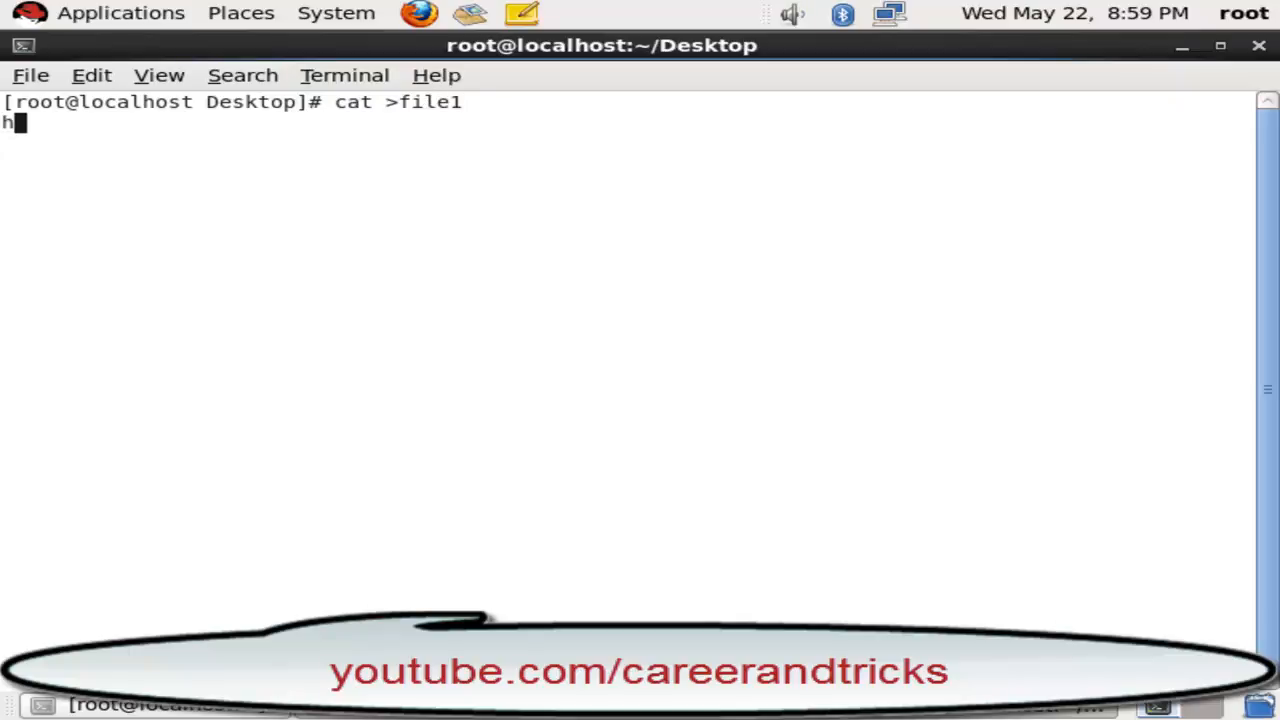
{"action": "type", "text": "ello how a"}
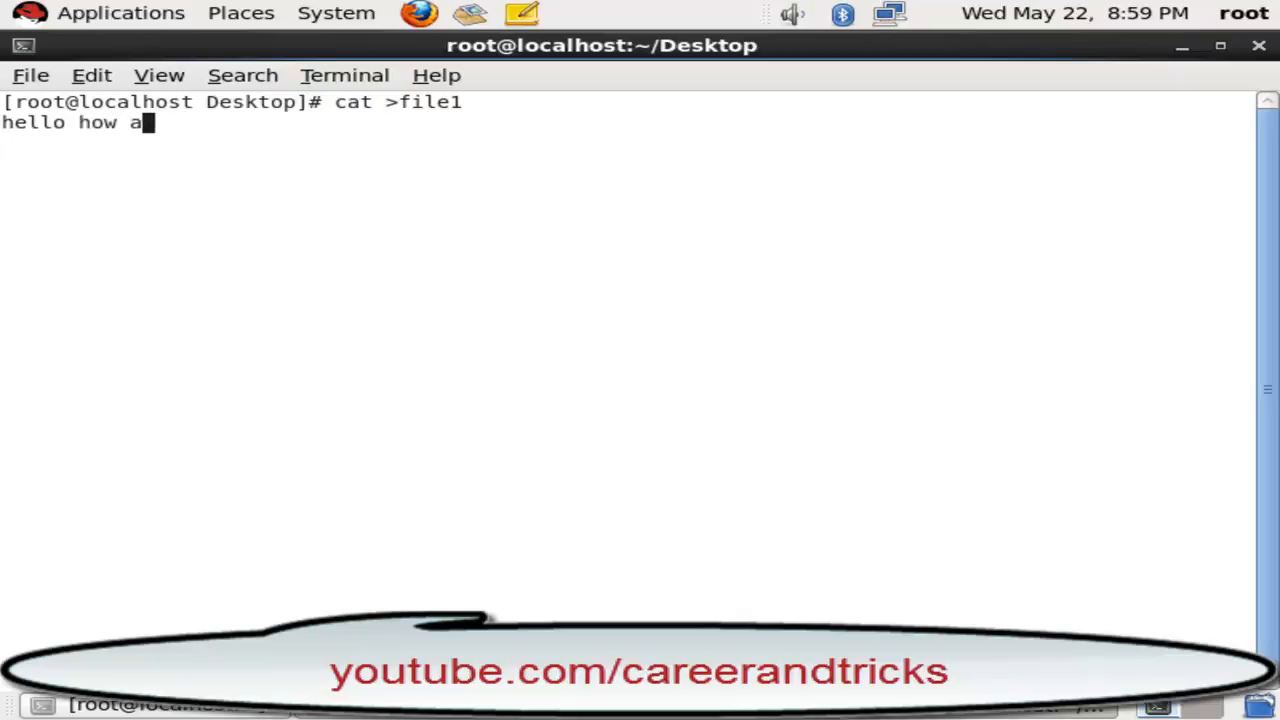
{"action": "key", "text": "ctrl+c"}
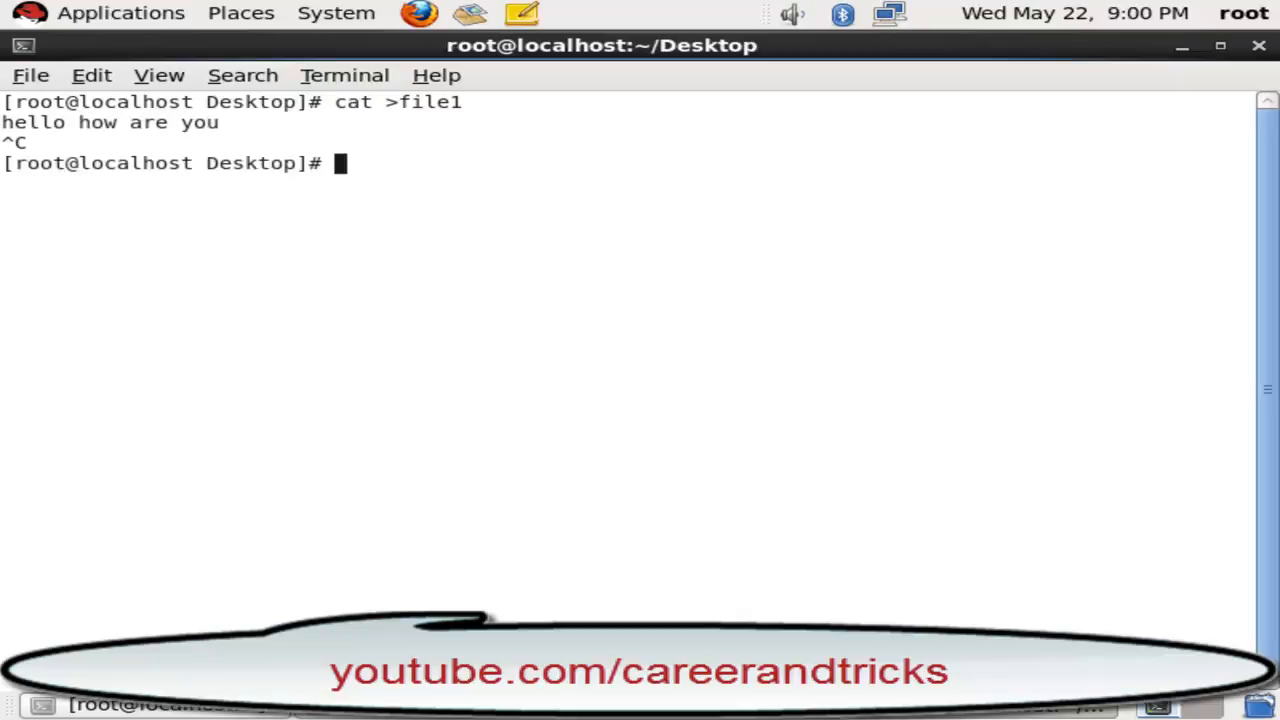
- Print file1's contents with cat file1
{"action": "type", "text": "ca"}
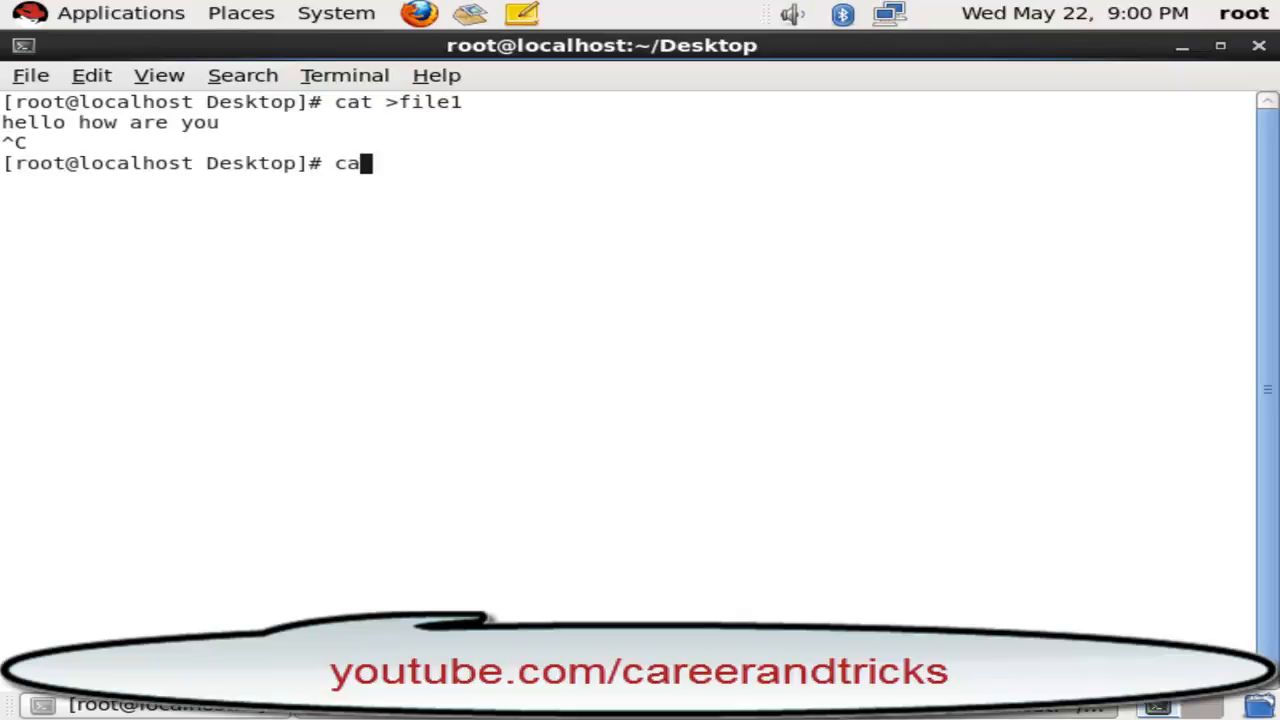
{"action": "type", "text": "f"}
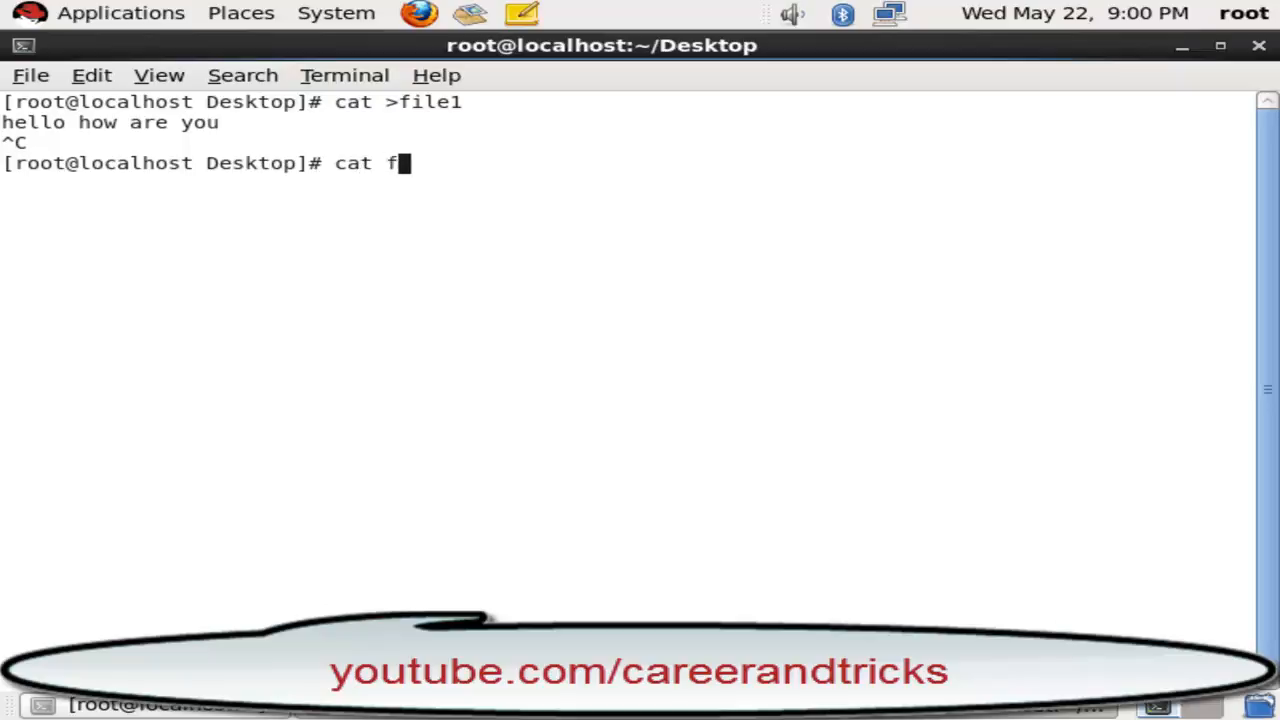
{"action": "type", "text": "ile1"}
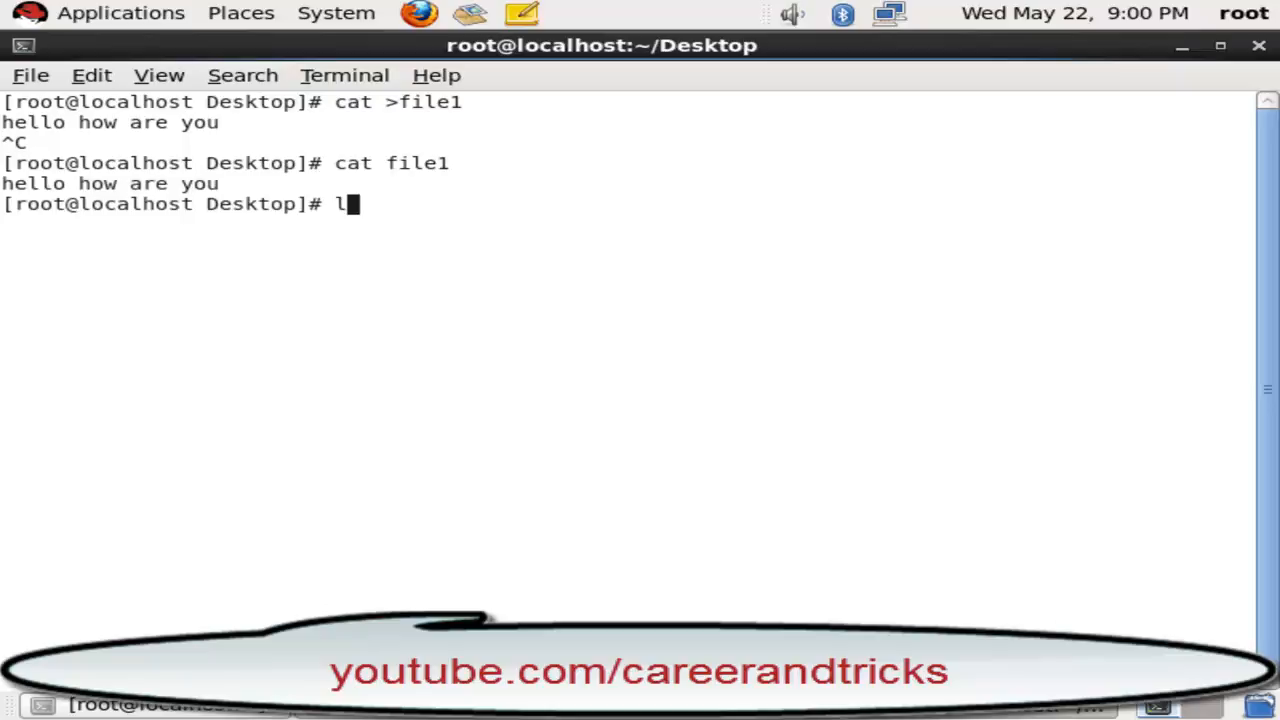
- Create symlink soft1 to file1, then compare both with ls -li inode listing
{"action": "type", "text": "n"}
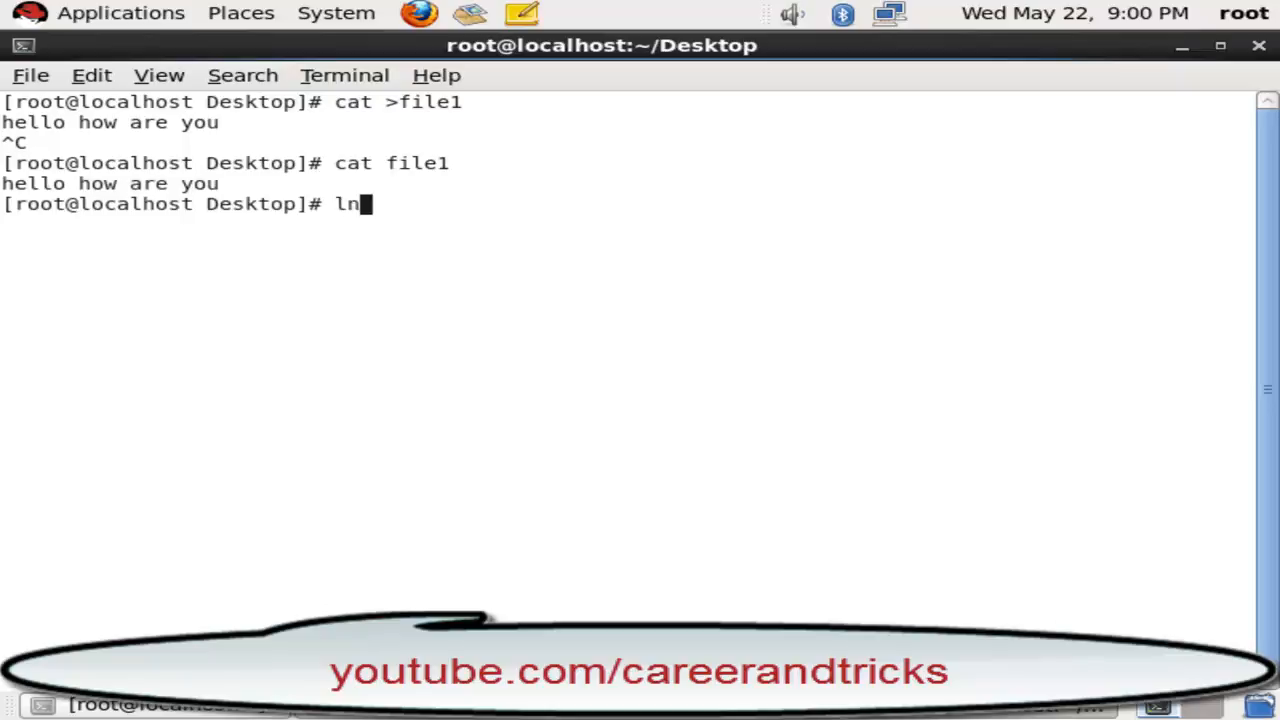
{"action": "type", "text": "-s soft"}
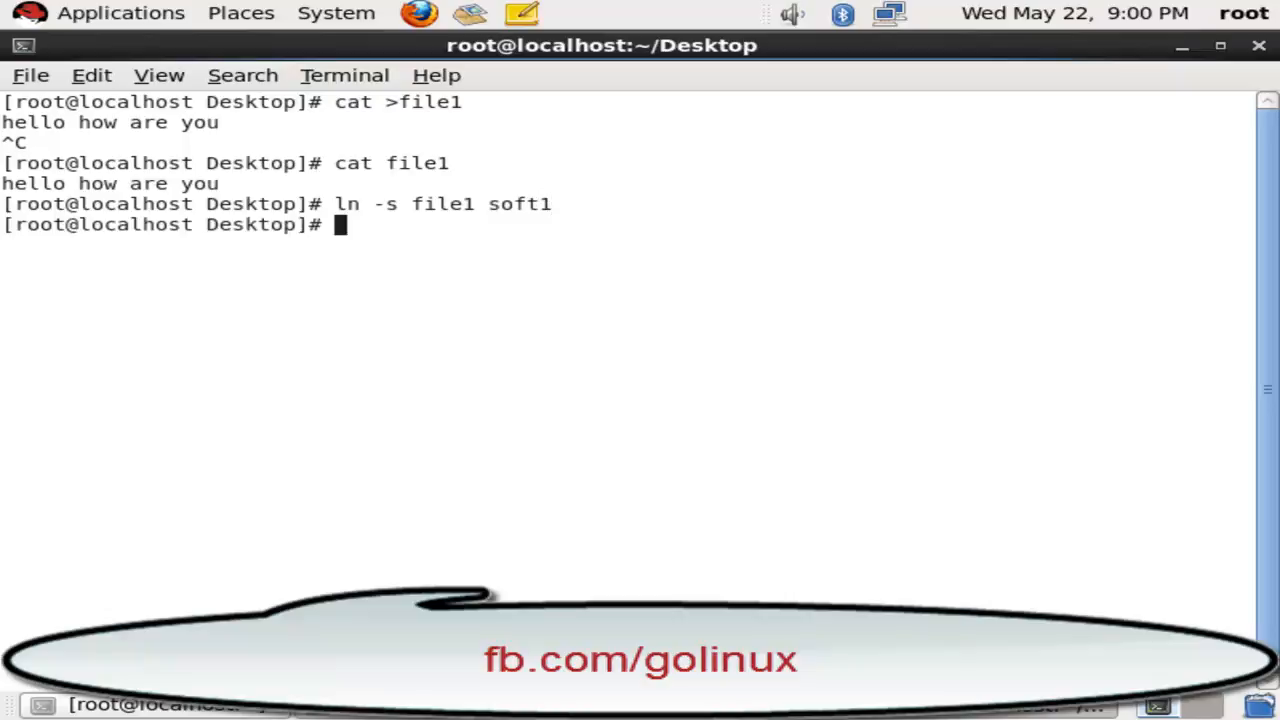
{"action": "type", "text": "l"}
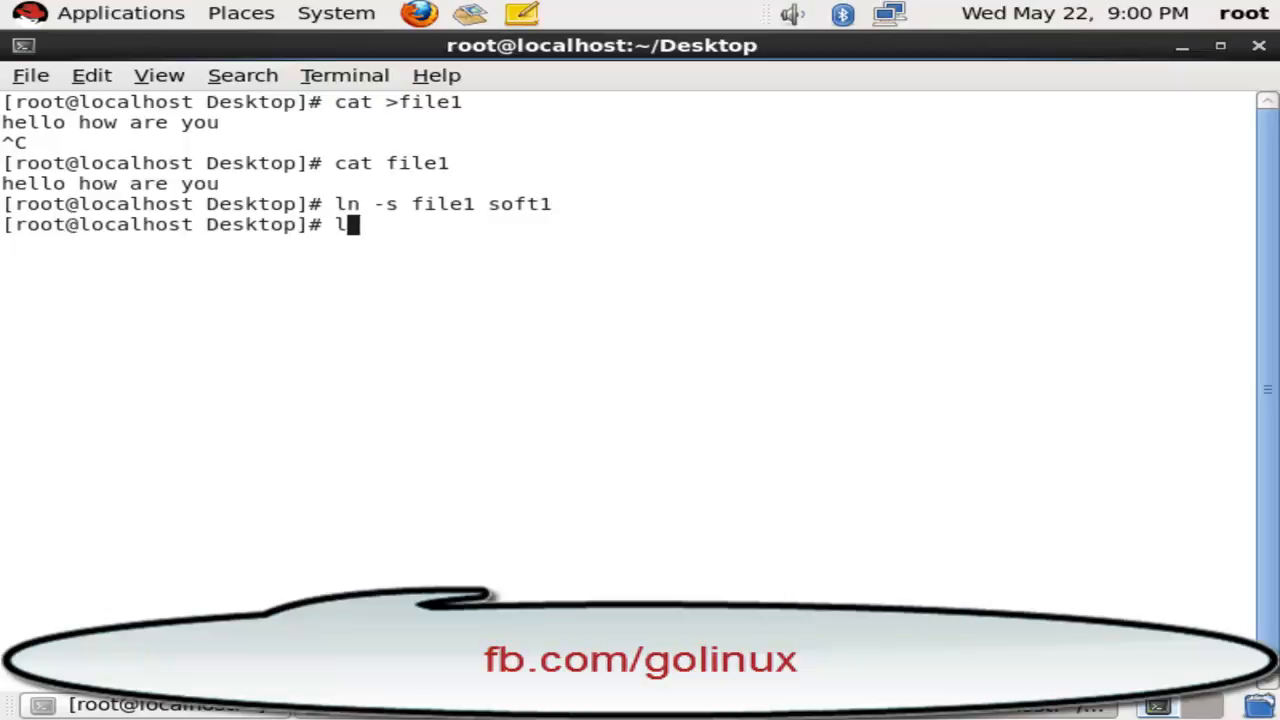
{"action": "type", "text": "s -li f"}
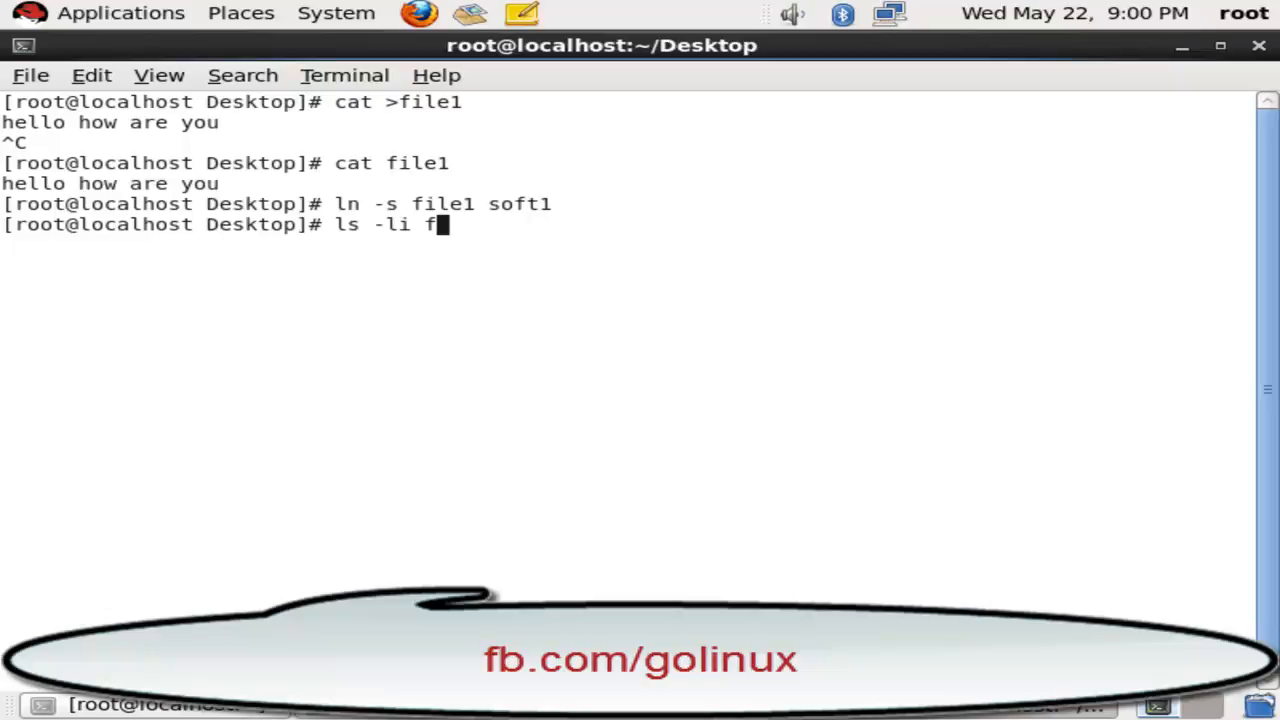
{"action": "type", "text": "ile1 sof"}
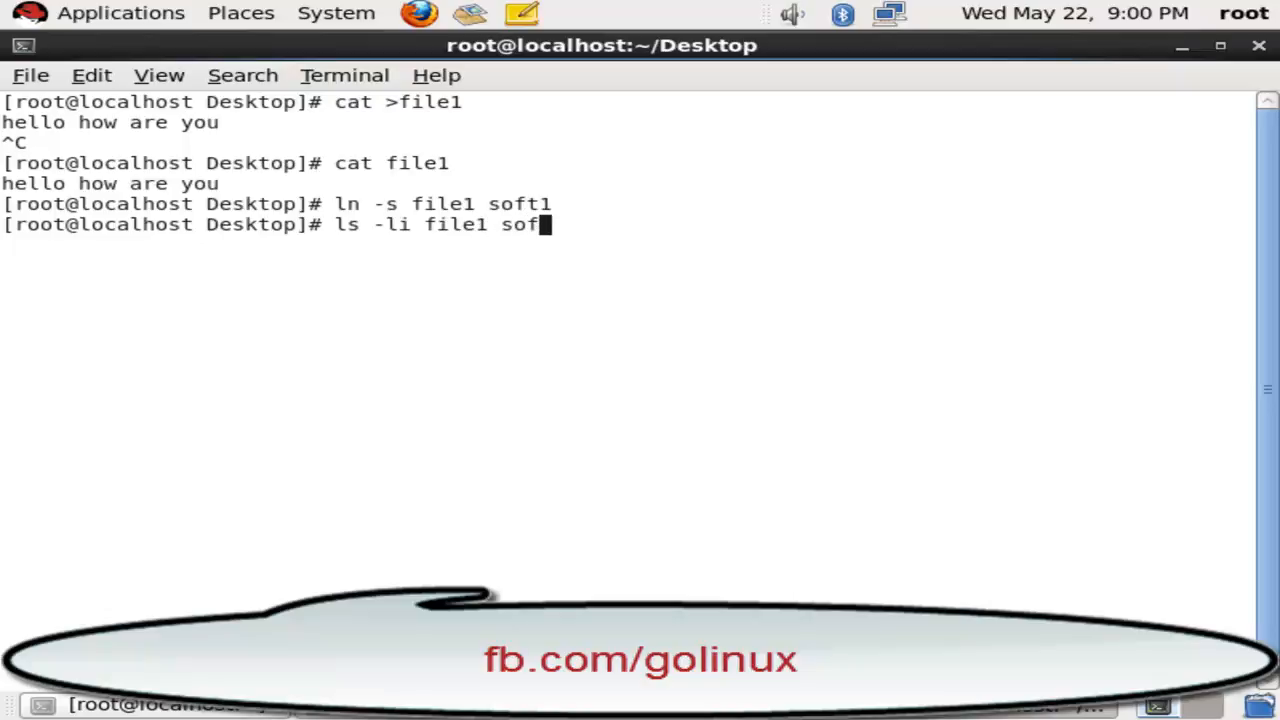
{"action": "key", "text": "Return"}
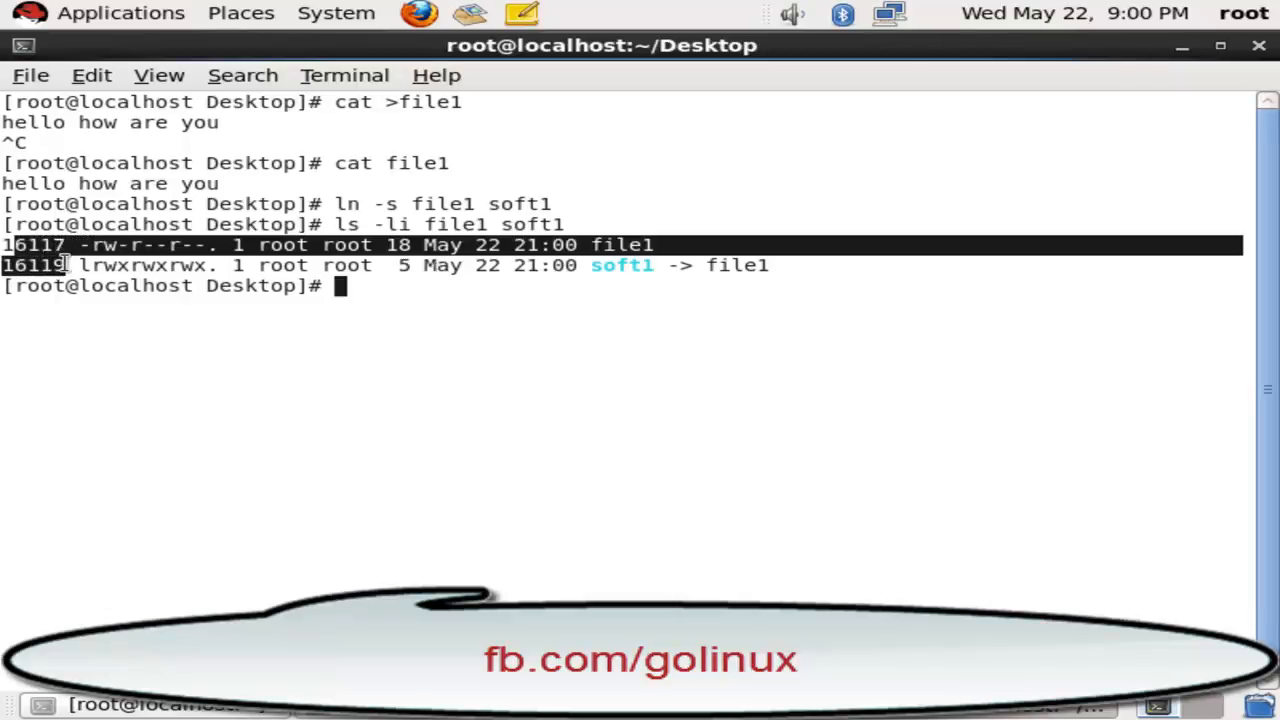
{"action": "type", "text": "l"}
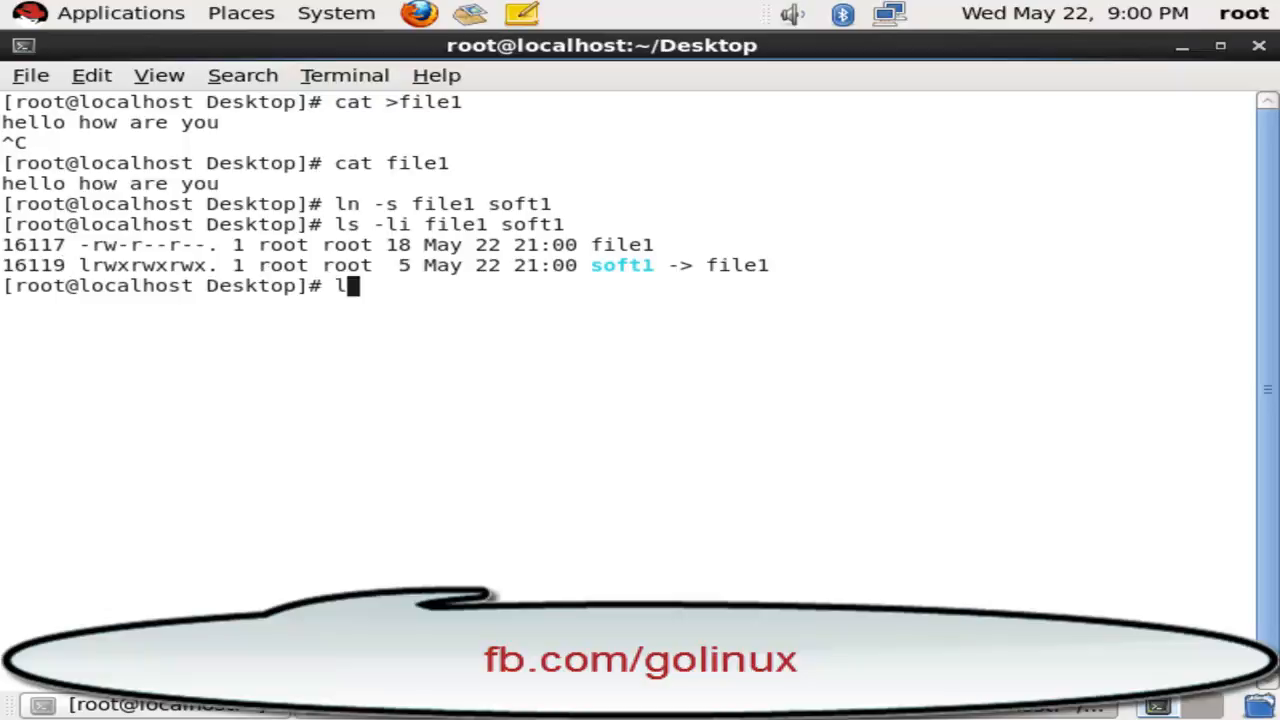
- Create a second symbolic link /root/soft2 pointing to file1
{"action": "type", "text": "n -s"}
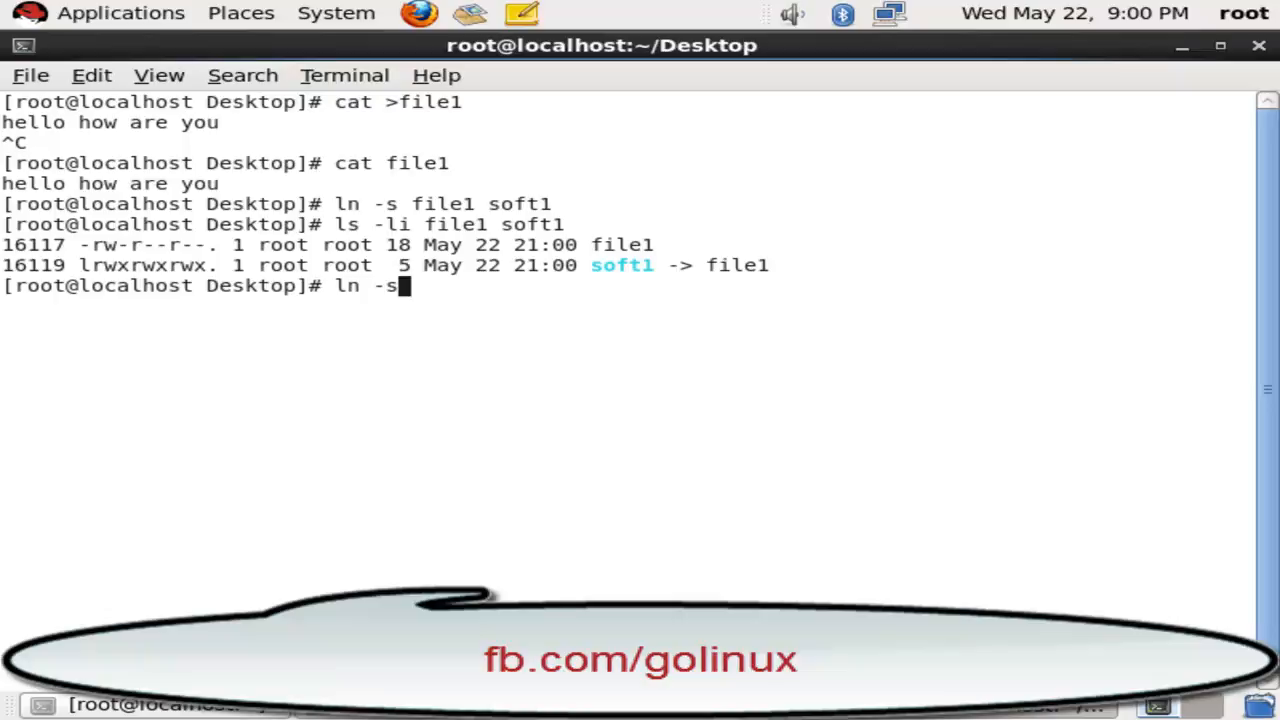
{"action": "type", "text": "file1 /r"}
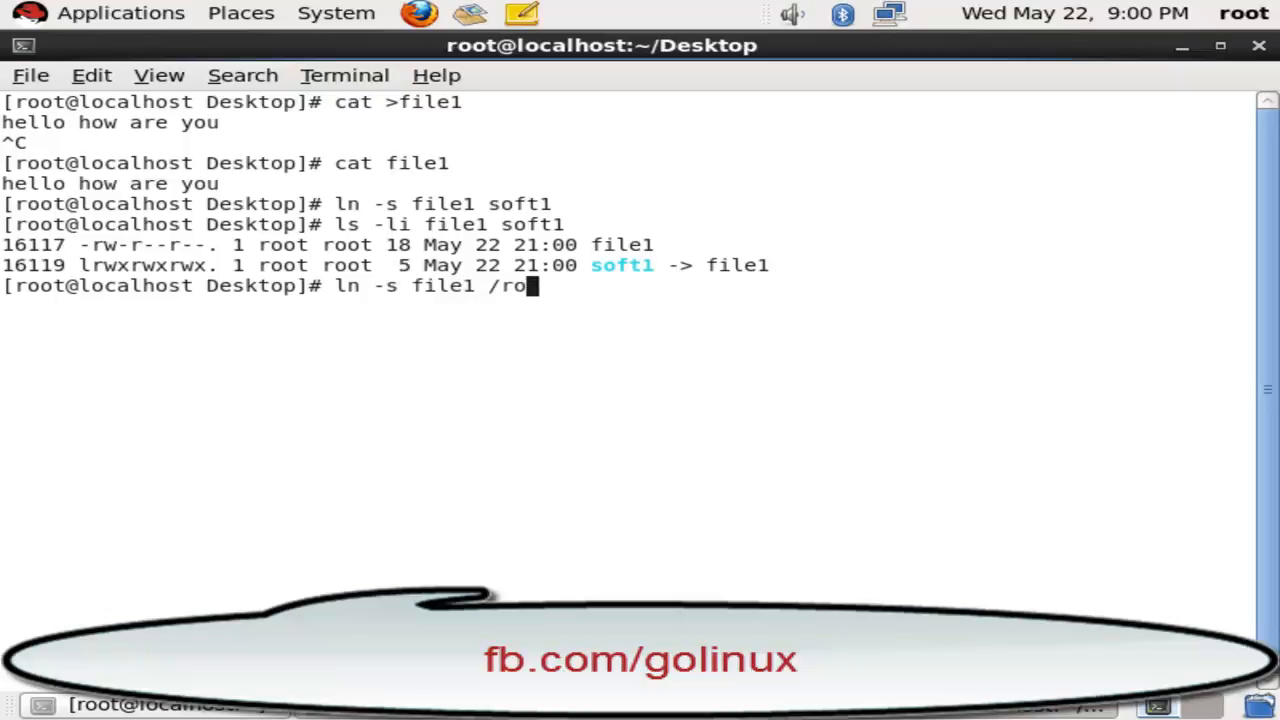
{"action": "type", "text": "ot/s"}
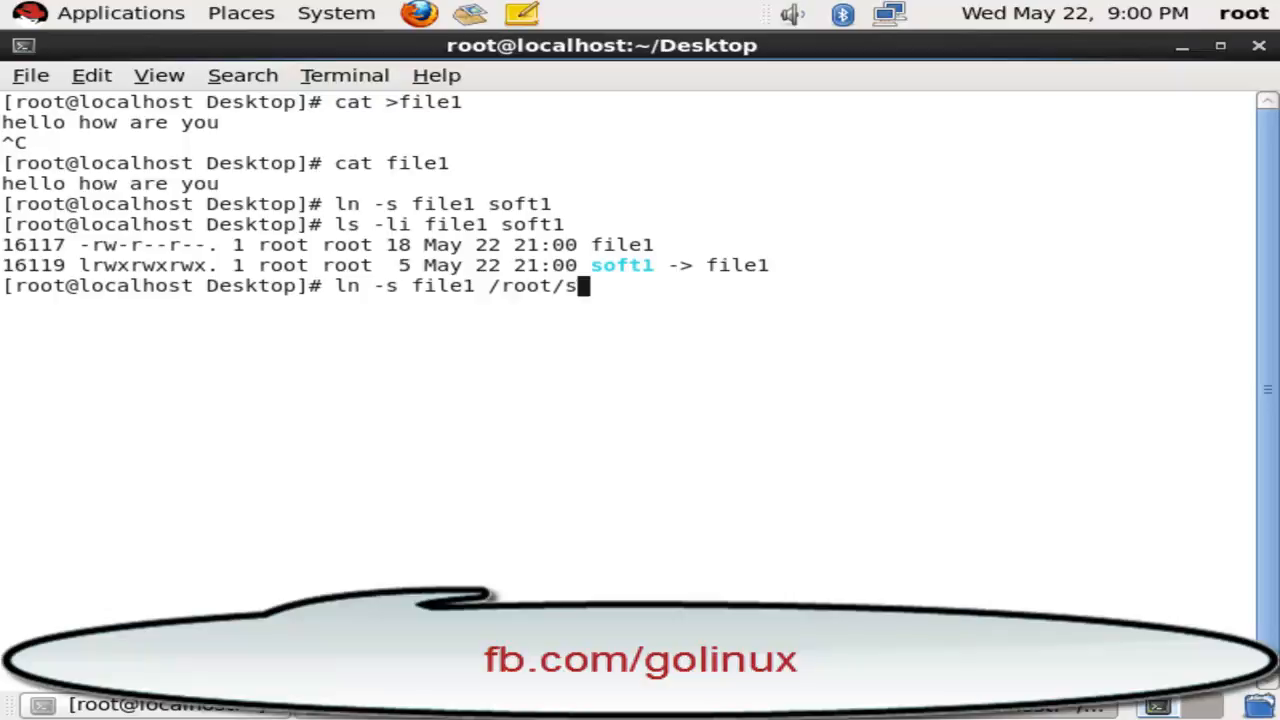
{"action": "type", "text": "oft2"}
{"action": "type", "text": "ls"}
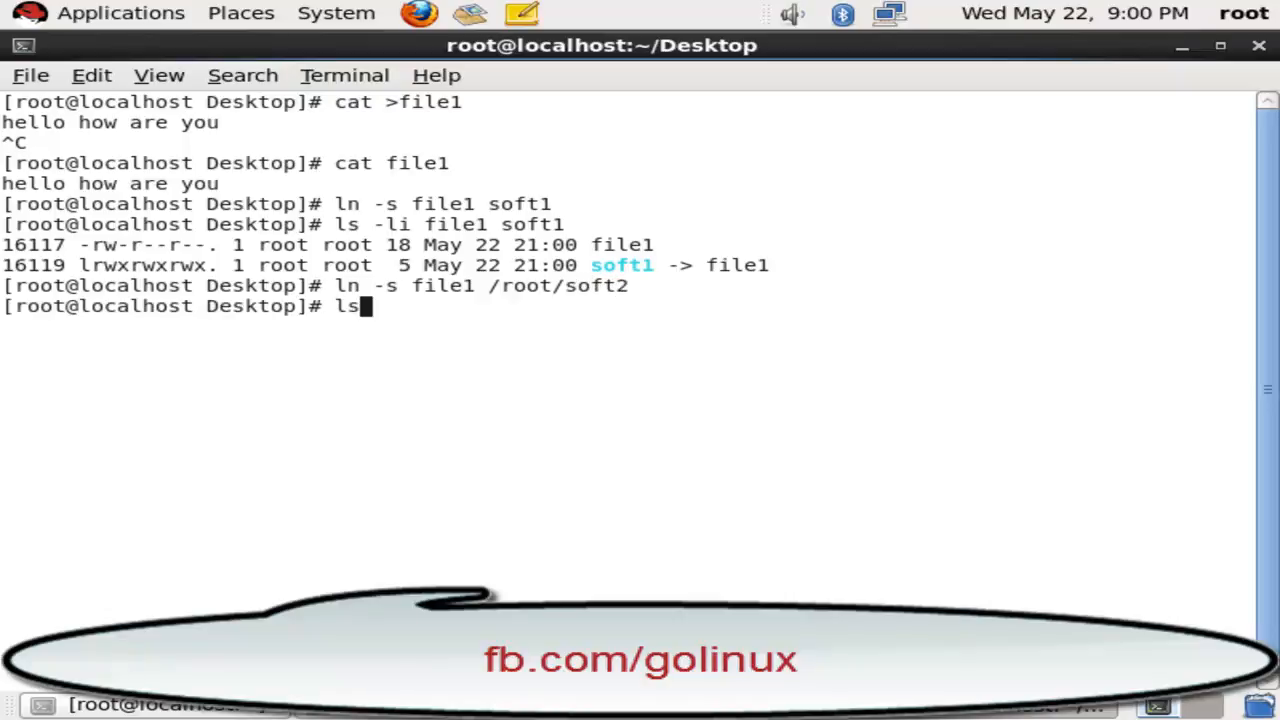
- List file1, soft1 and /root/soft2 with inode numbers, revealing soft2 as broken
{"action": "type", "text": "-li file1 soft1"}
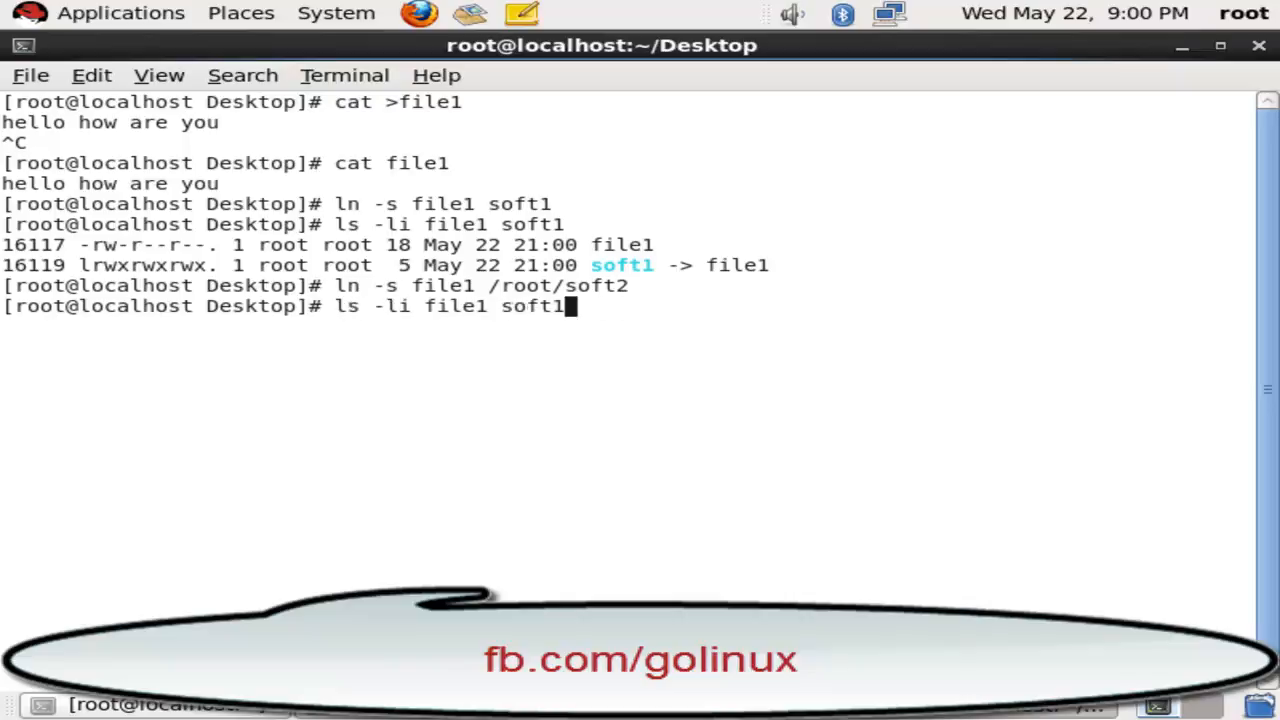
{"action": "type", "text": "/"}
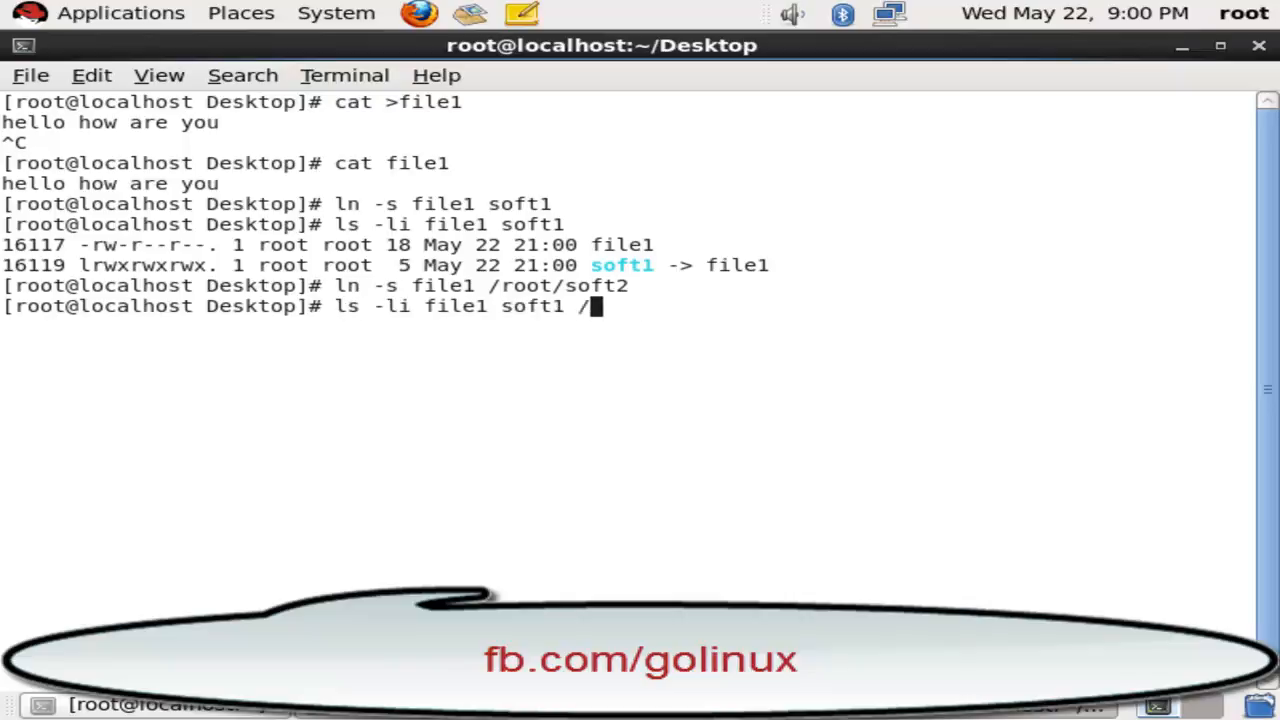
{"action": "type", "text": "root/"}
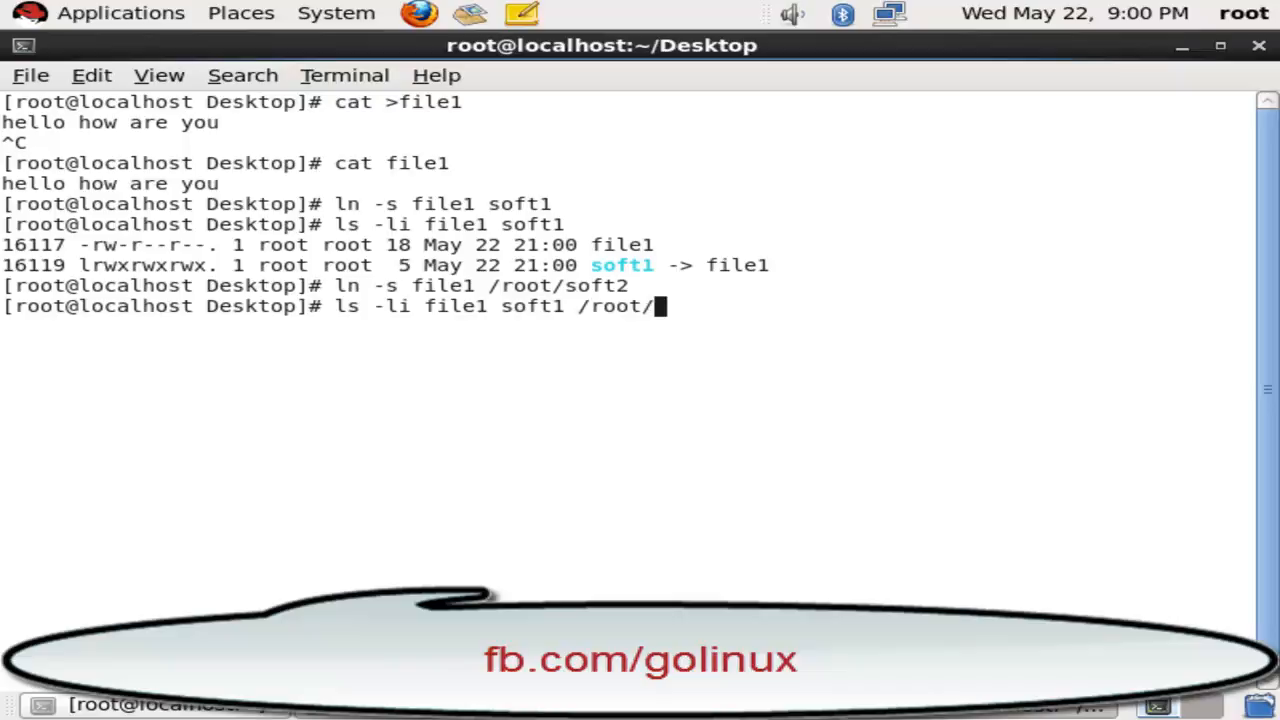
{"action": "type", "text": "sift\\"}
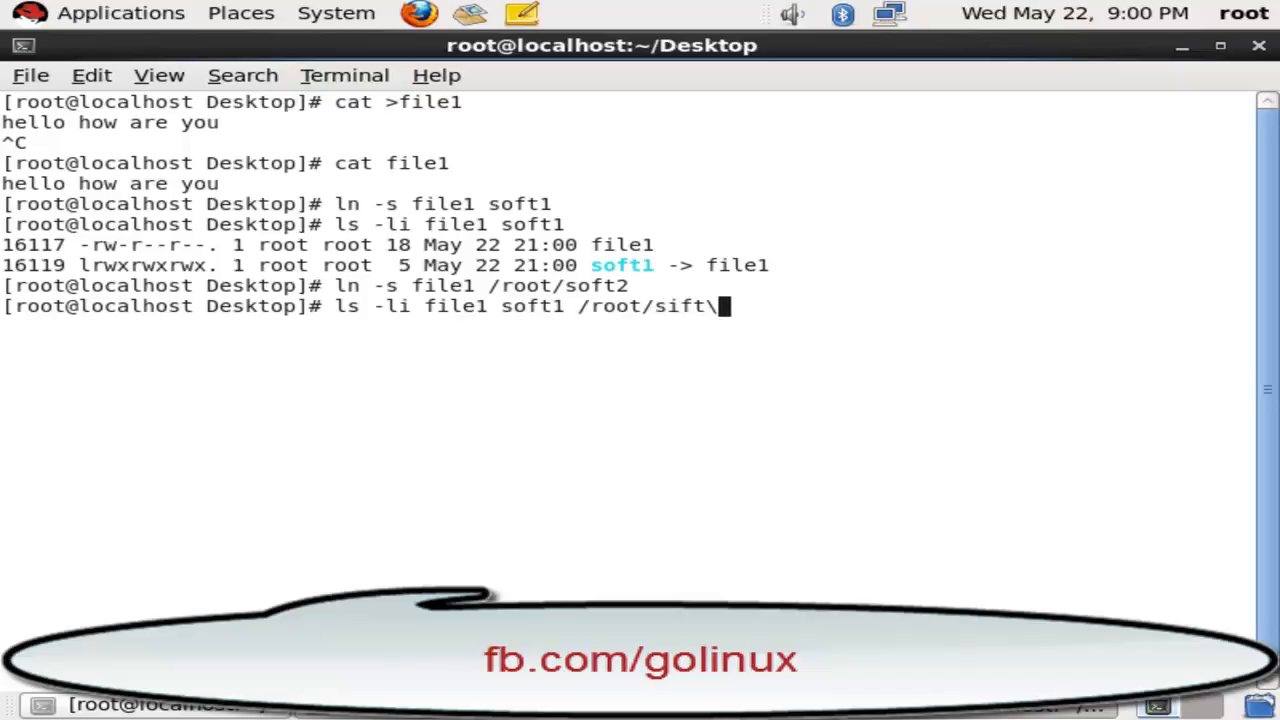
{"action": "key", "text": "BackSpace"}
{"action": "type", "text": "oft2"}
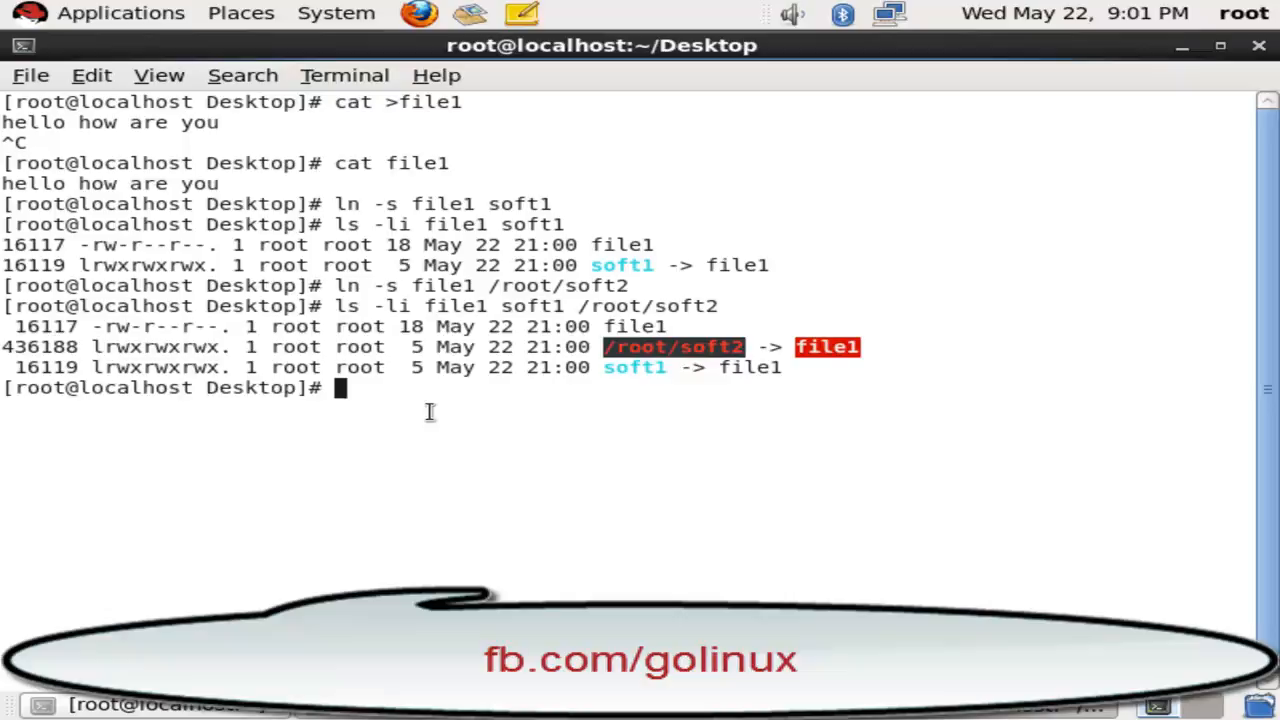
{"action": "type", "text": "r"}
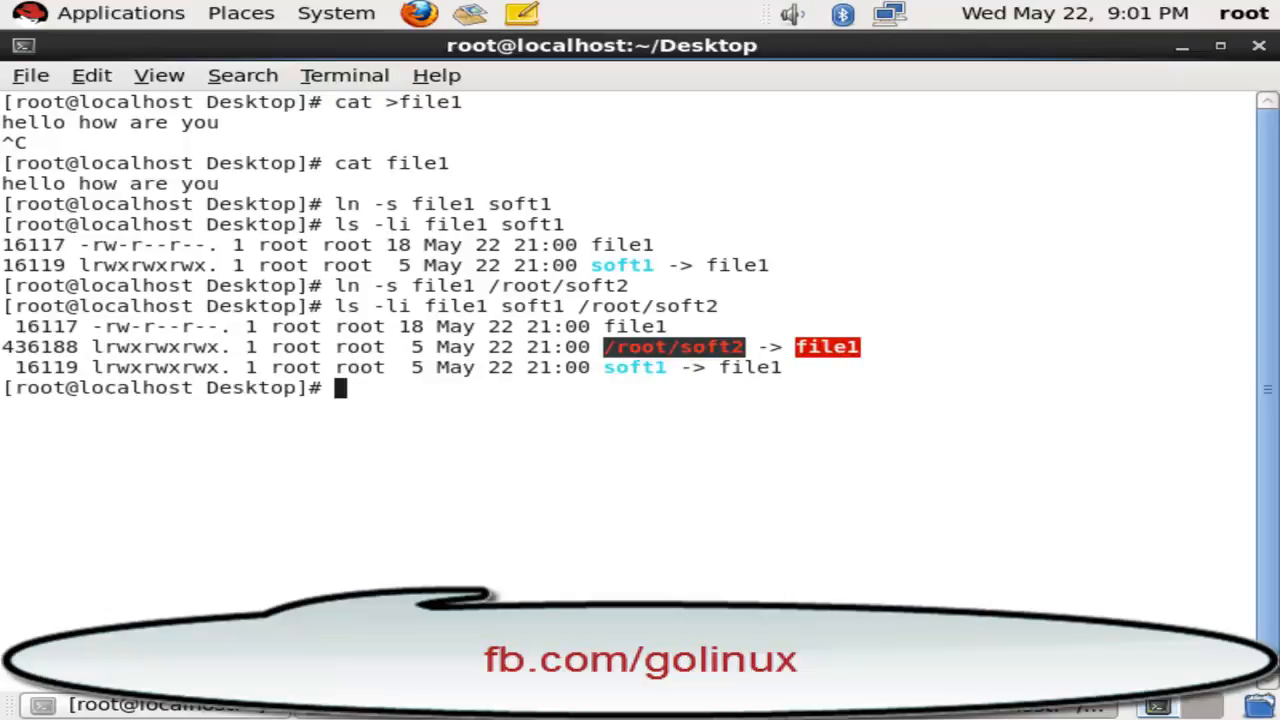
{"action": "type", "text": "em"}
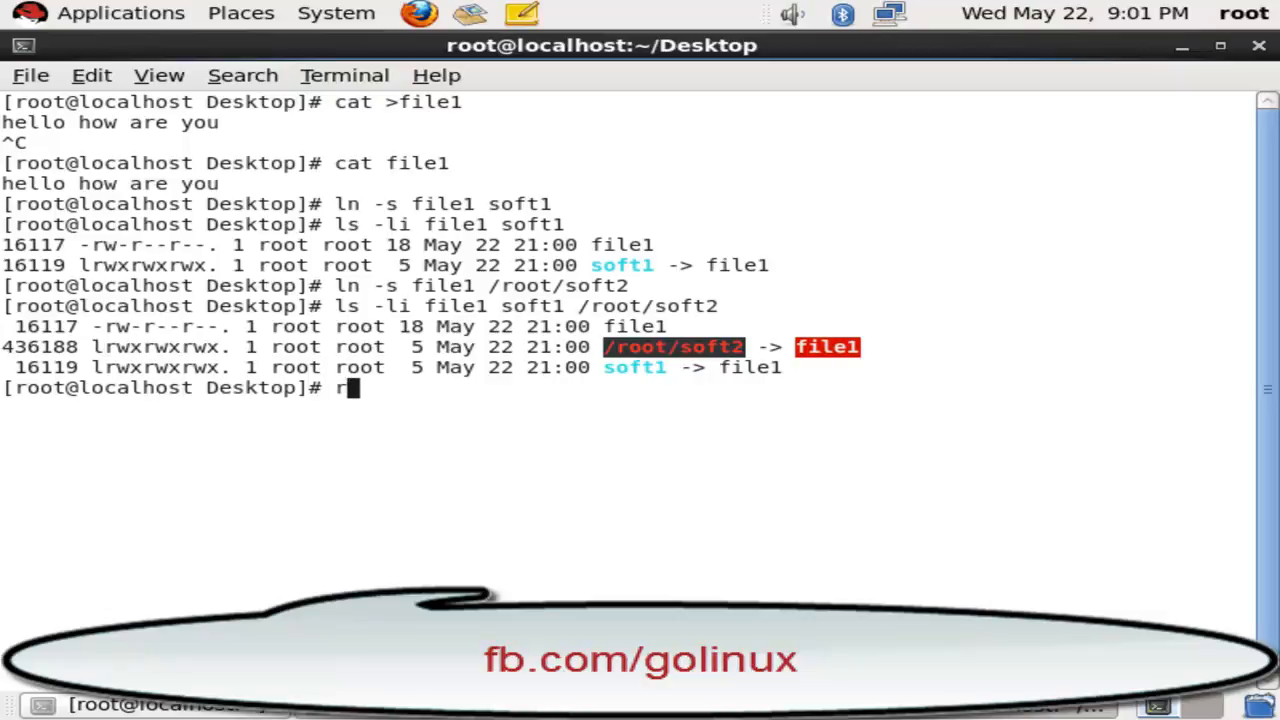
- Cat /root/soft2 (no such file) and soft1 (prints 'hello how are you')
{"action": "type", "text": "at /ro"}
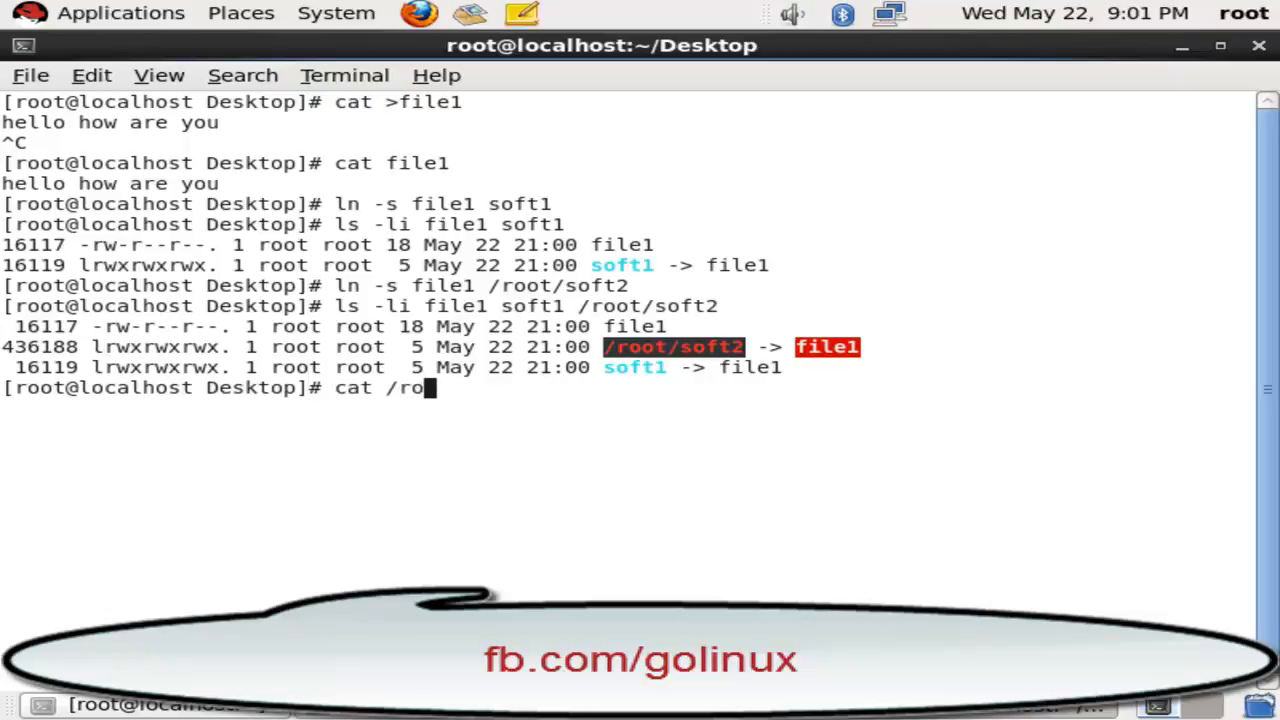
{"action": "type", "text": "t/soft2"}
{"action": "type", "text": "m"}
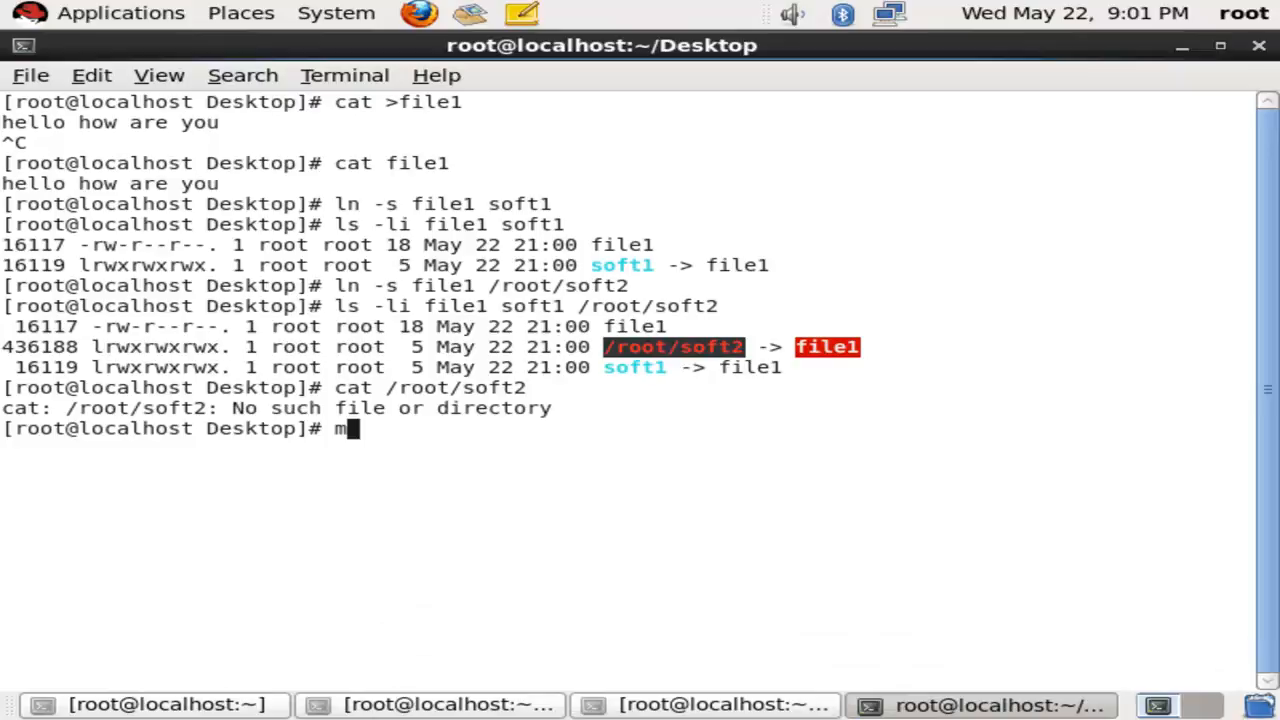
{"action": "type", "text": "k"}
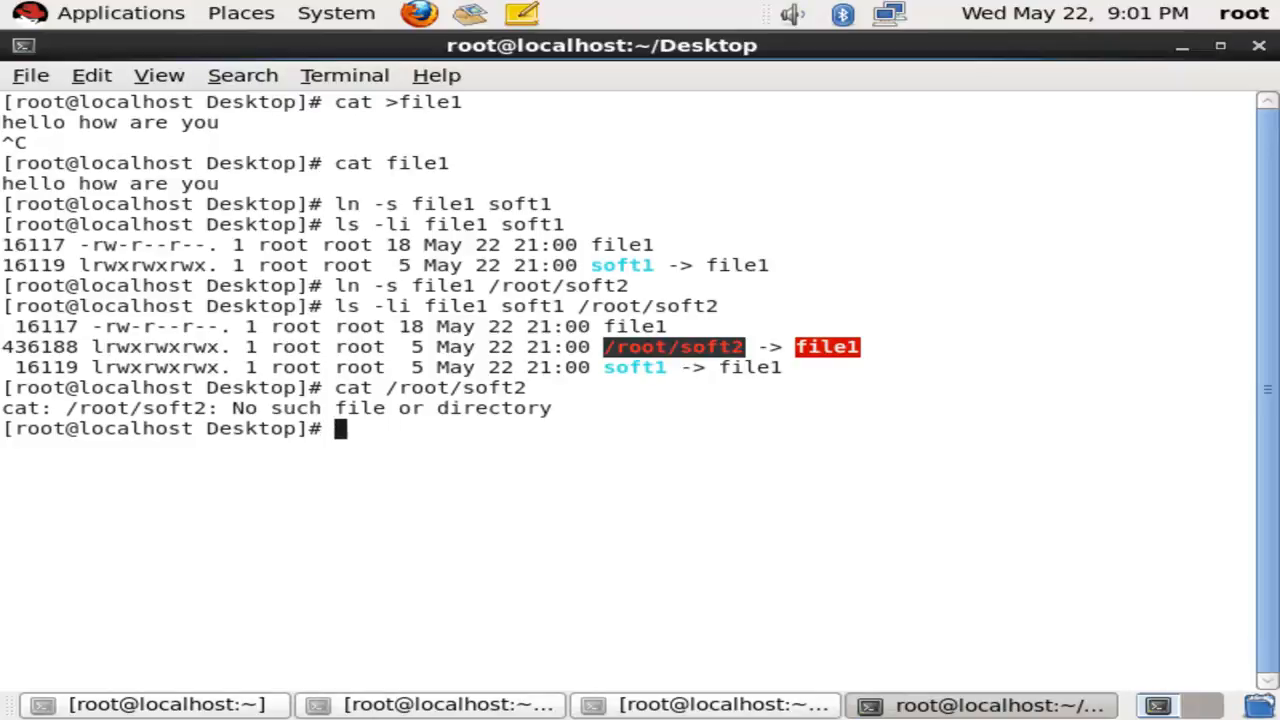
{"action": "type", "text": "cat d"}
{"action": "type", "text": "r"}
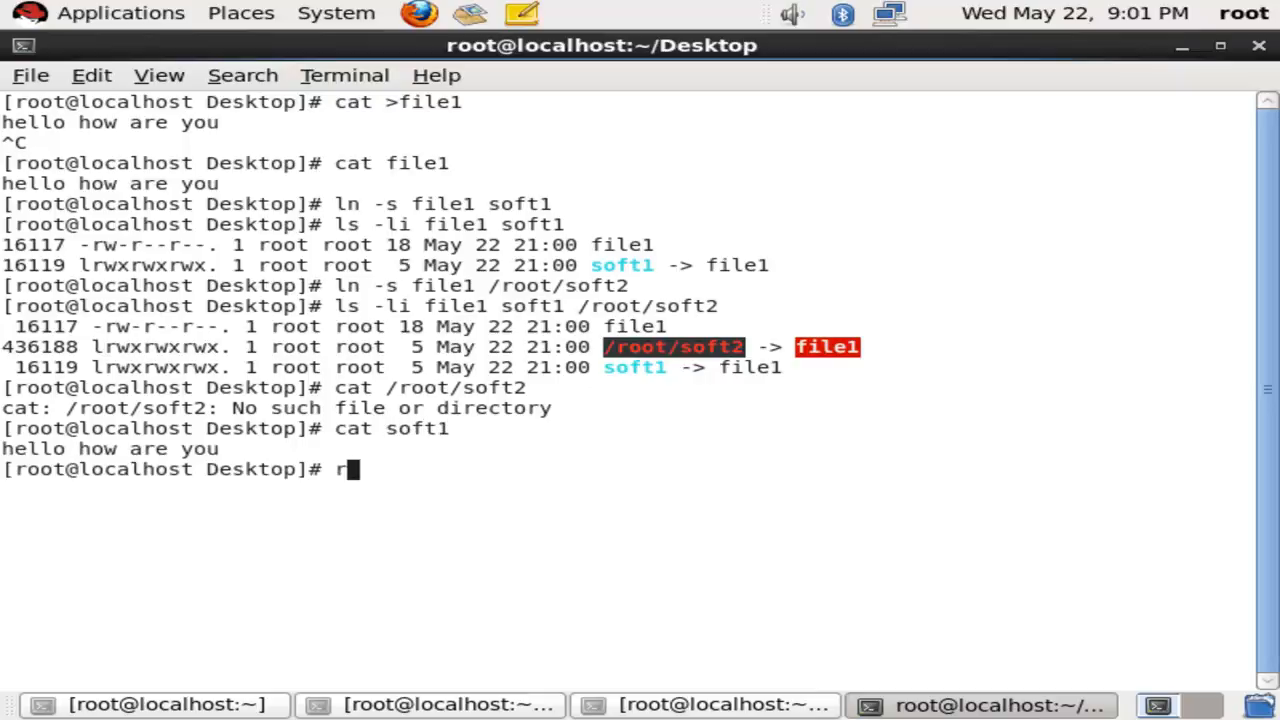
- Start typing an rm -rvf command targeting a path under /root
{"action": "type", "text": "m -"}
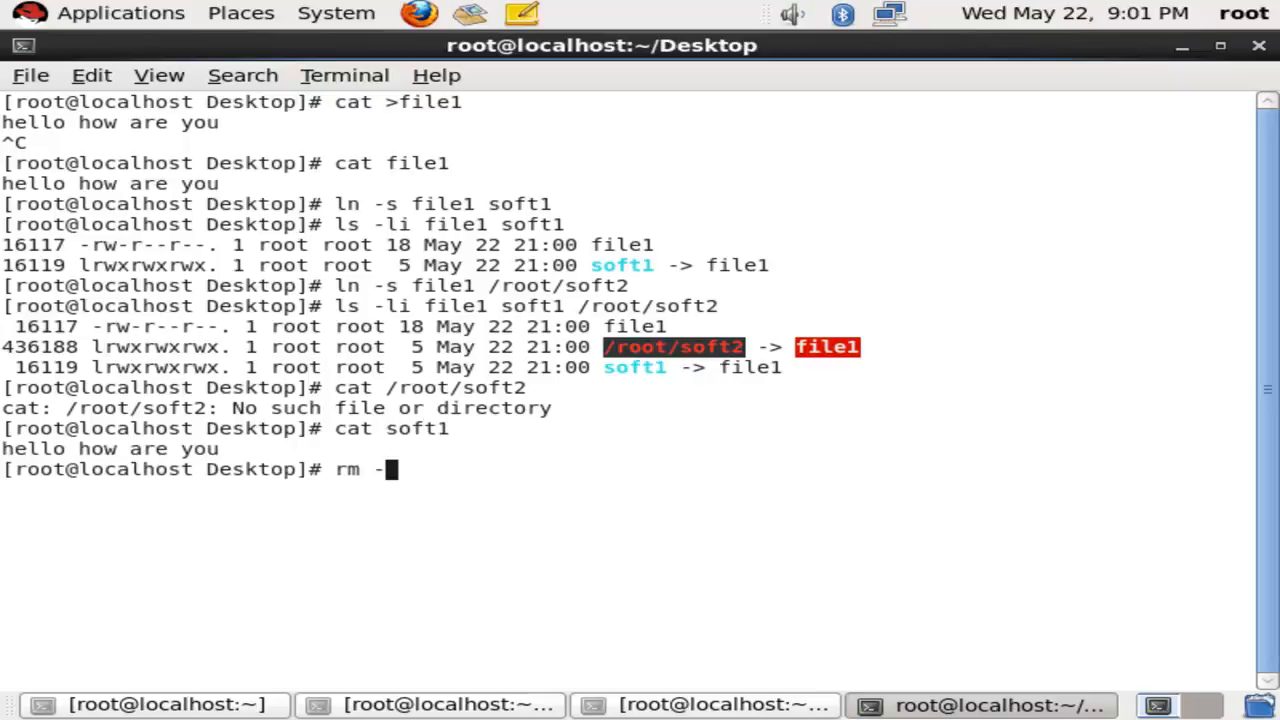
{"action": "type", "text": "vf"}
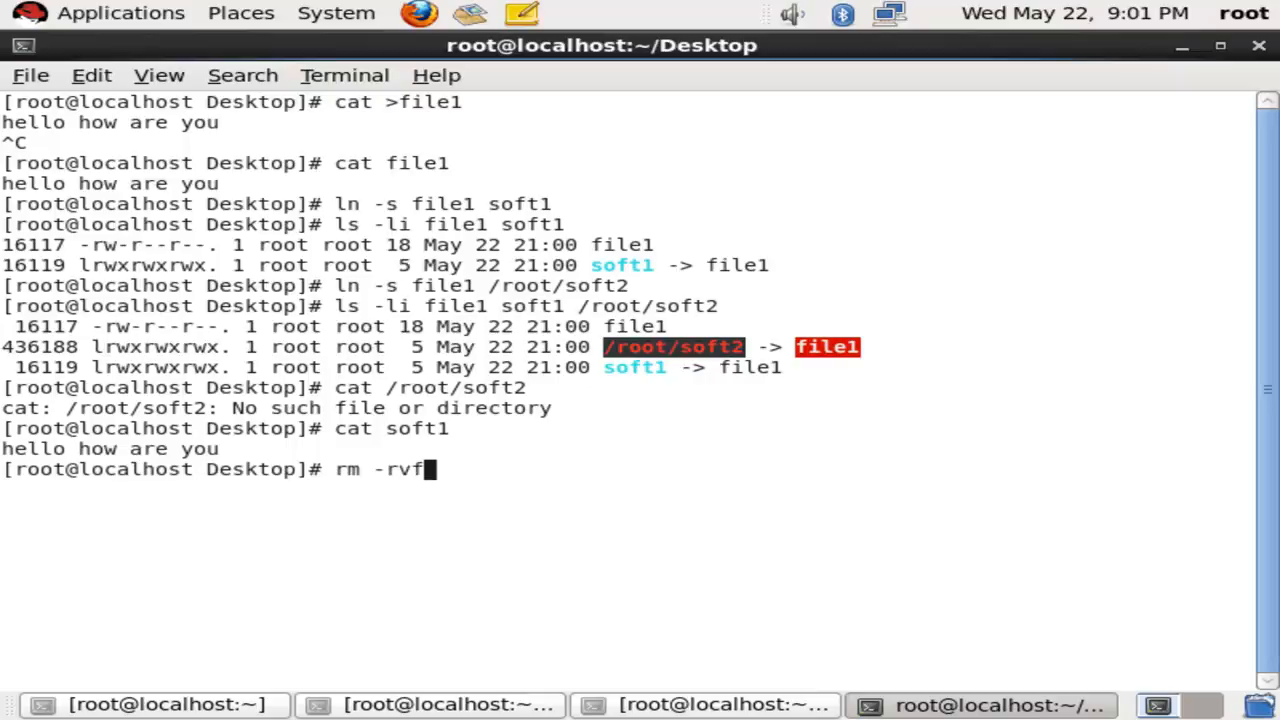
{"action": "type", "text": "/root"}
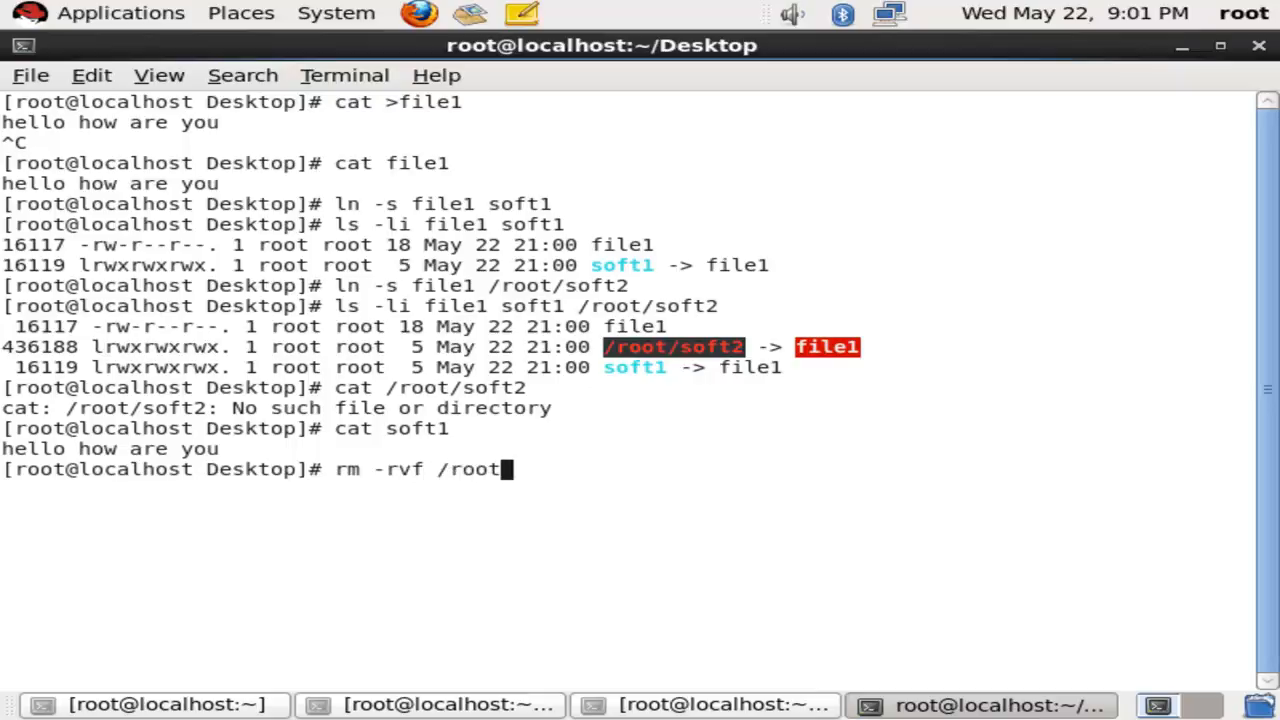
{"action": "type", "text": "/s"}
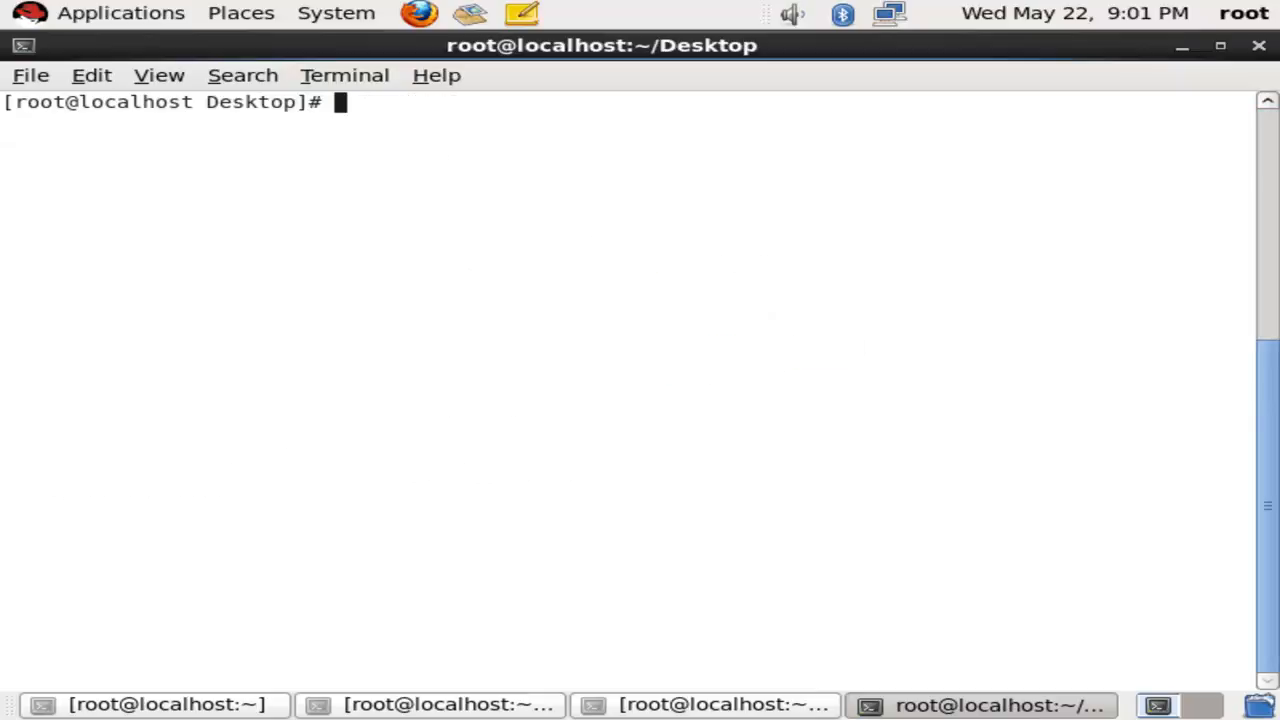
- Delete file1 with rm -rvf file1 so cat soft1 reports no such file
{"action": "type", "text": "c"}
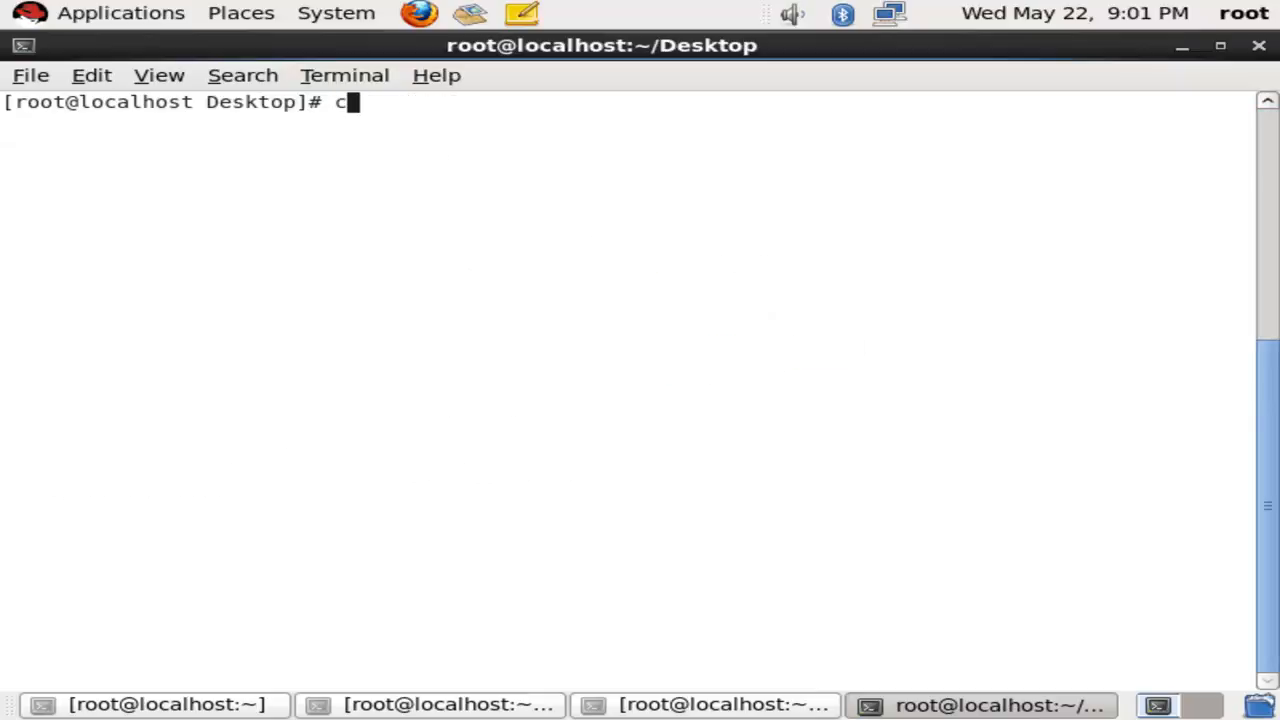
{"action": "key", "text": "BackSpace"}
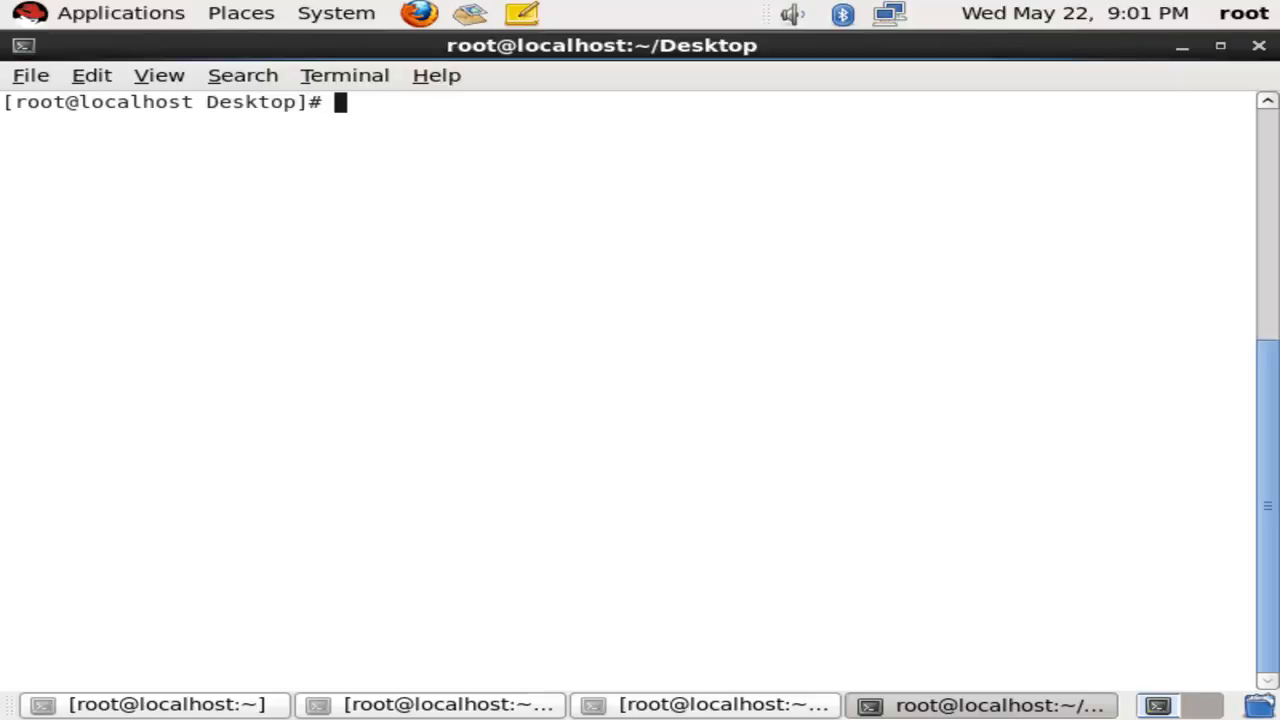
{"action": "type", "text": "rm"}
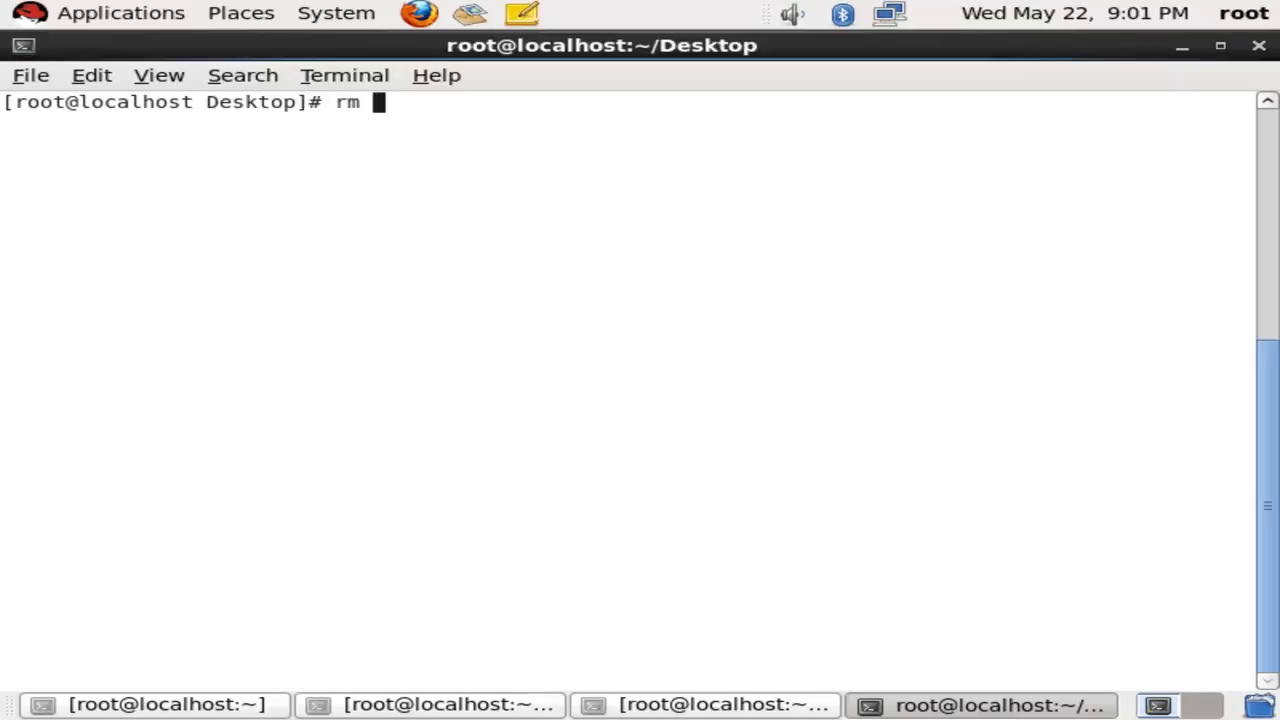
{"action": "type", "text": "-rvf f"}
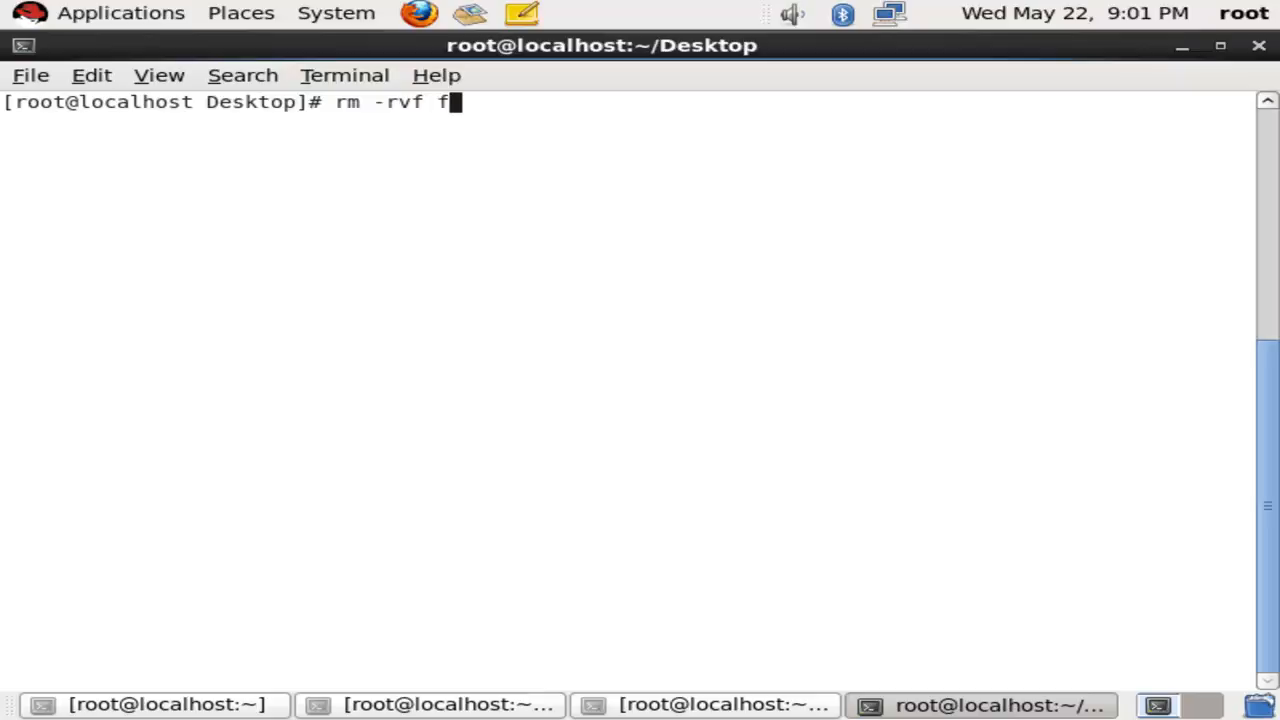
{"action": "type", "text": "ile1"}
{"action": "type", "text": "cat soft1"}
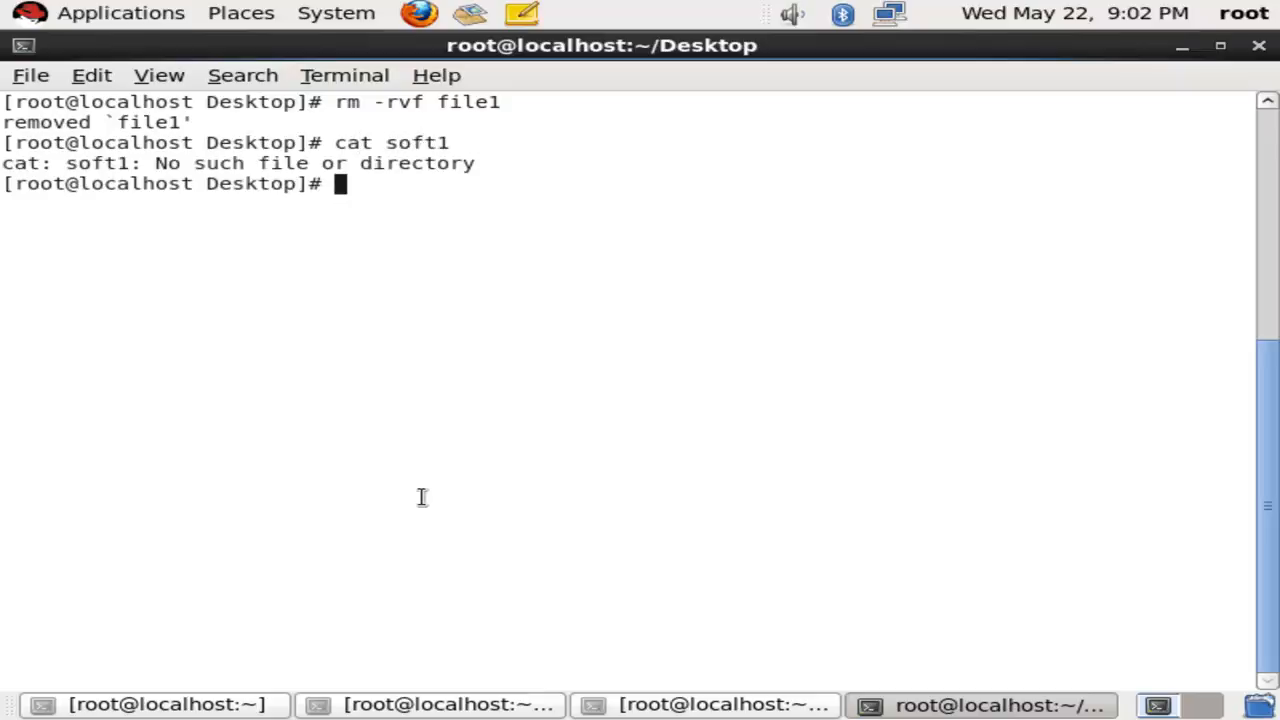
{"action": "mouse_move", "coordinate": [1197, 74]}
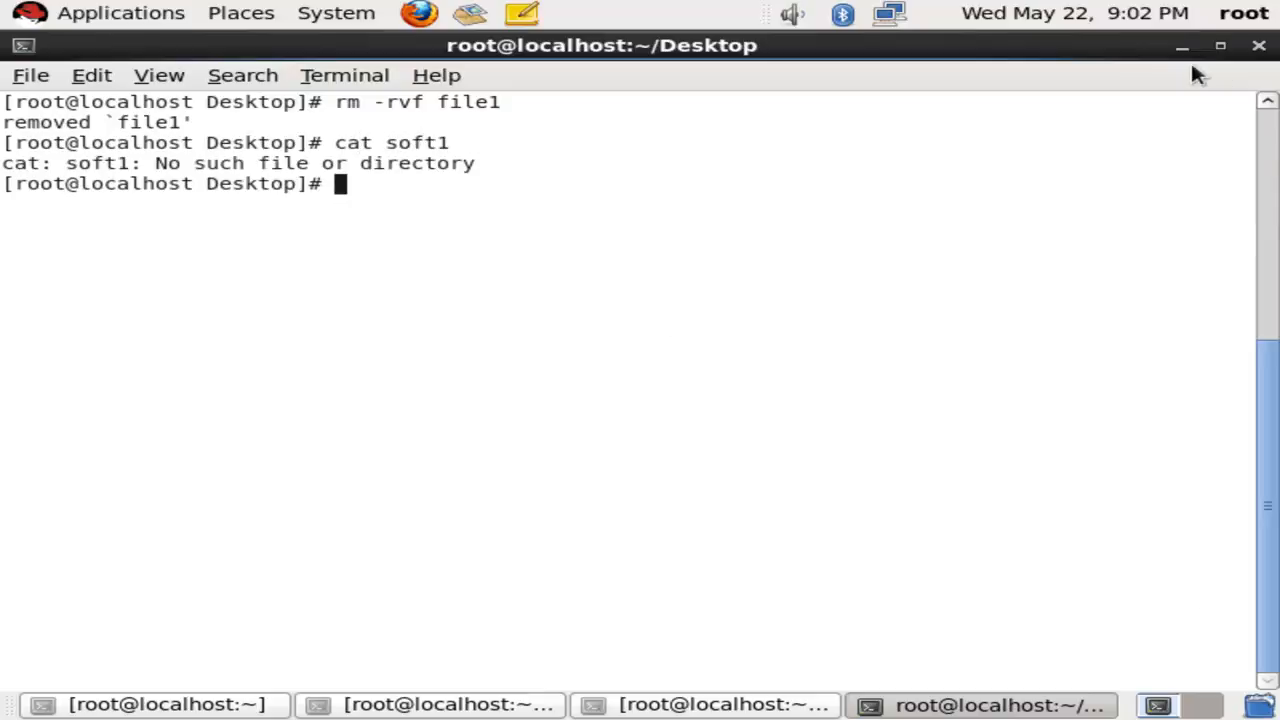